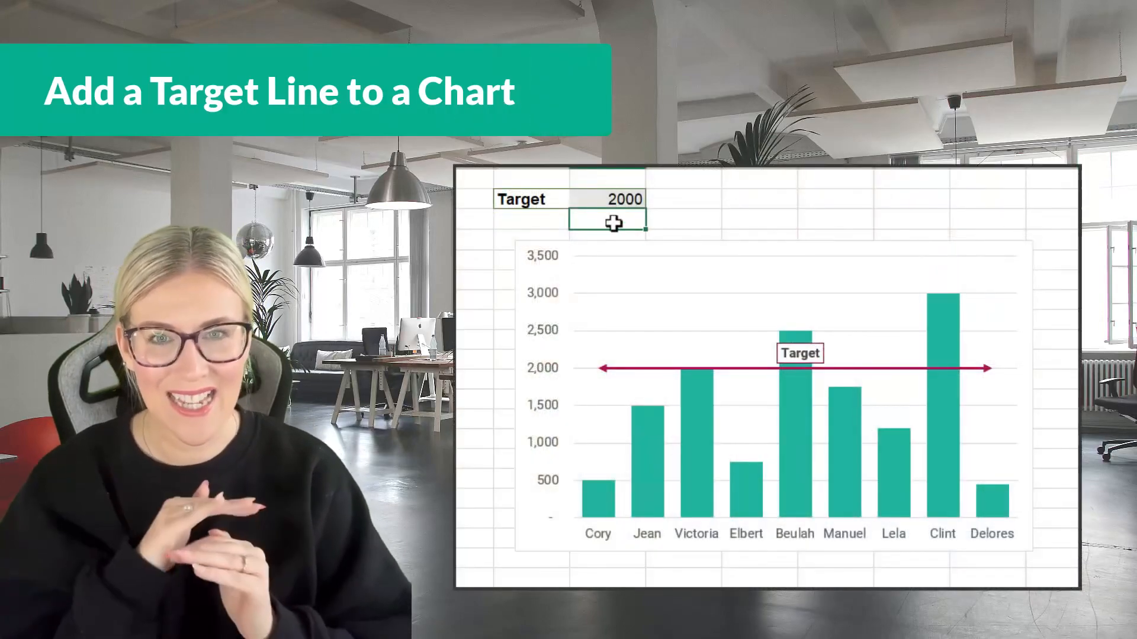
Step: Enter a target of 1700 in G2 so the chart's target line drops to 1,700
text(500)
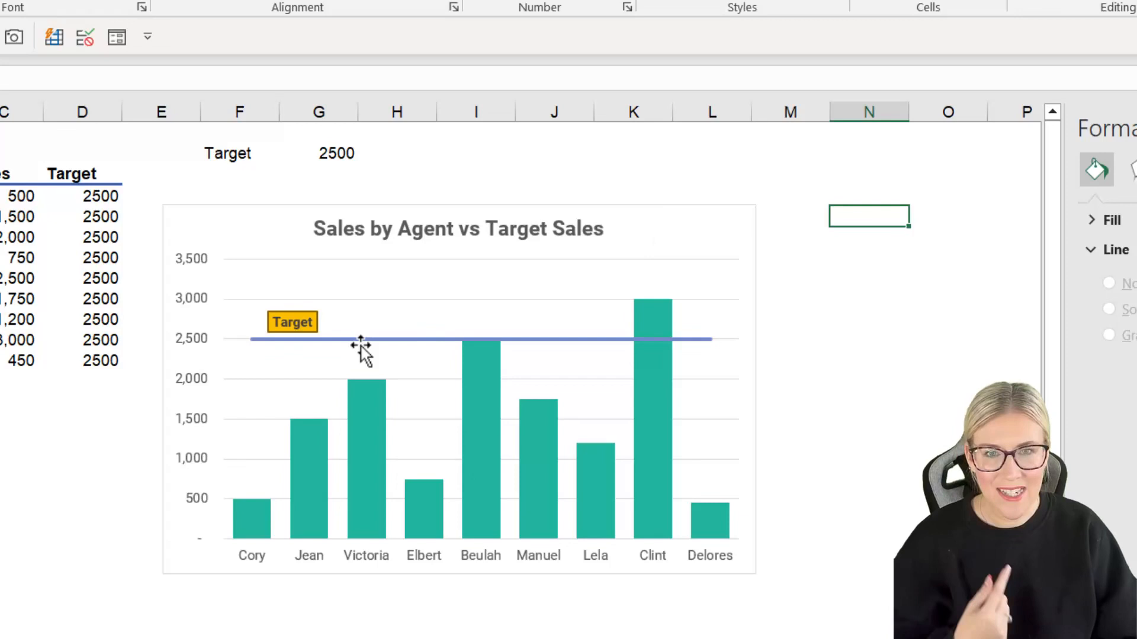
mouse_move(377, 358)
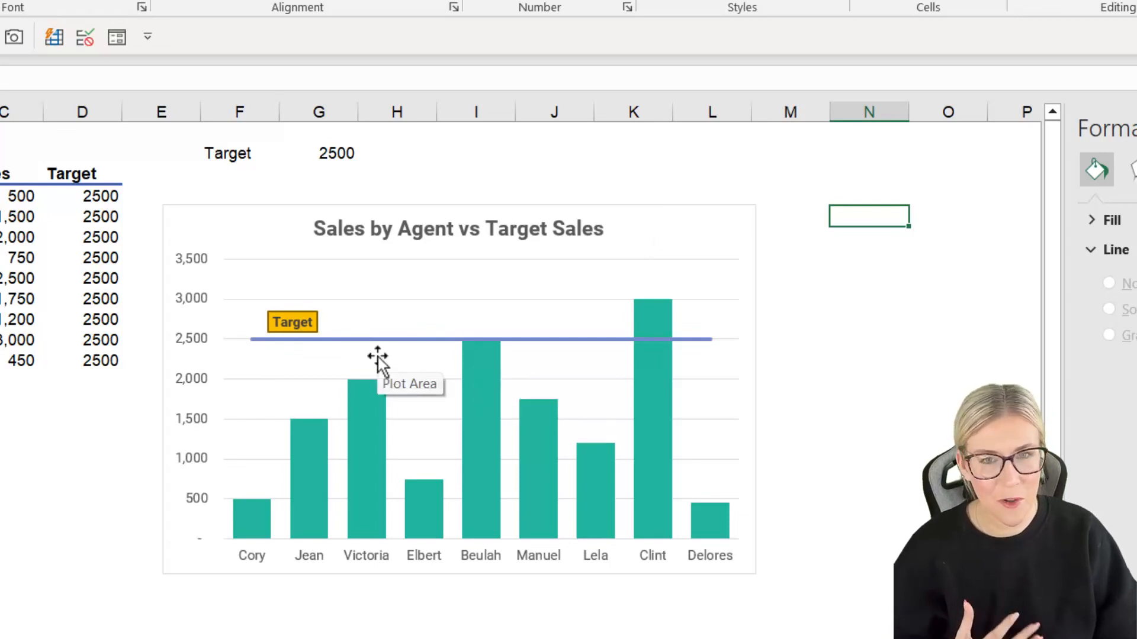
mouse_move(417, 341)
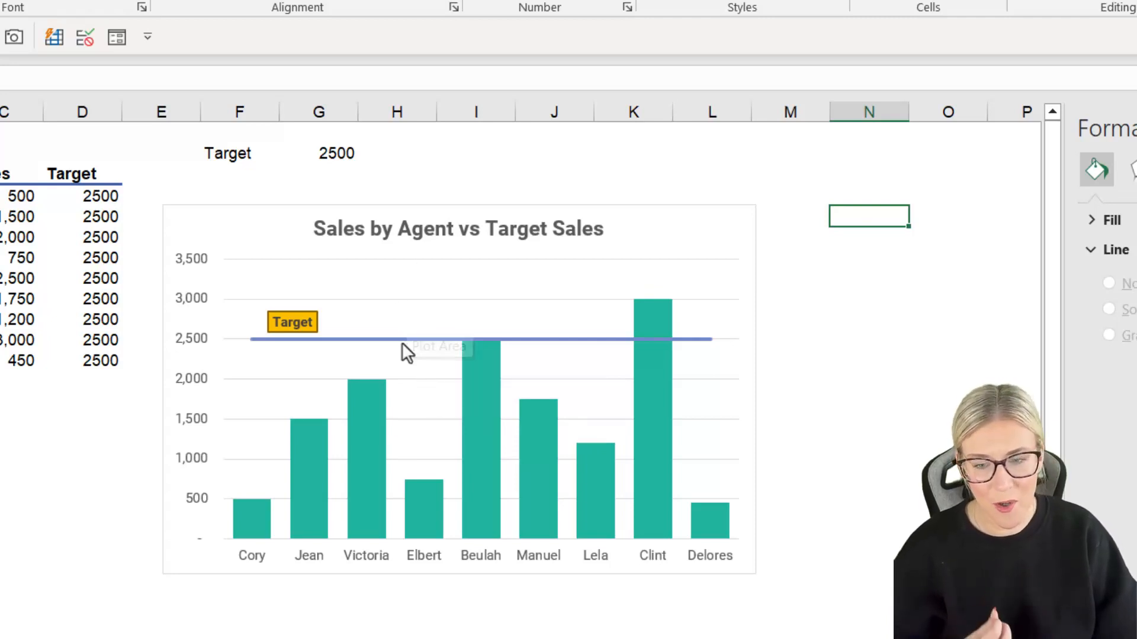
click(319, 153)
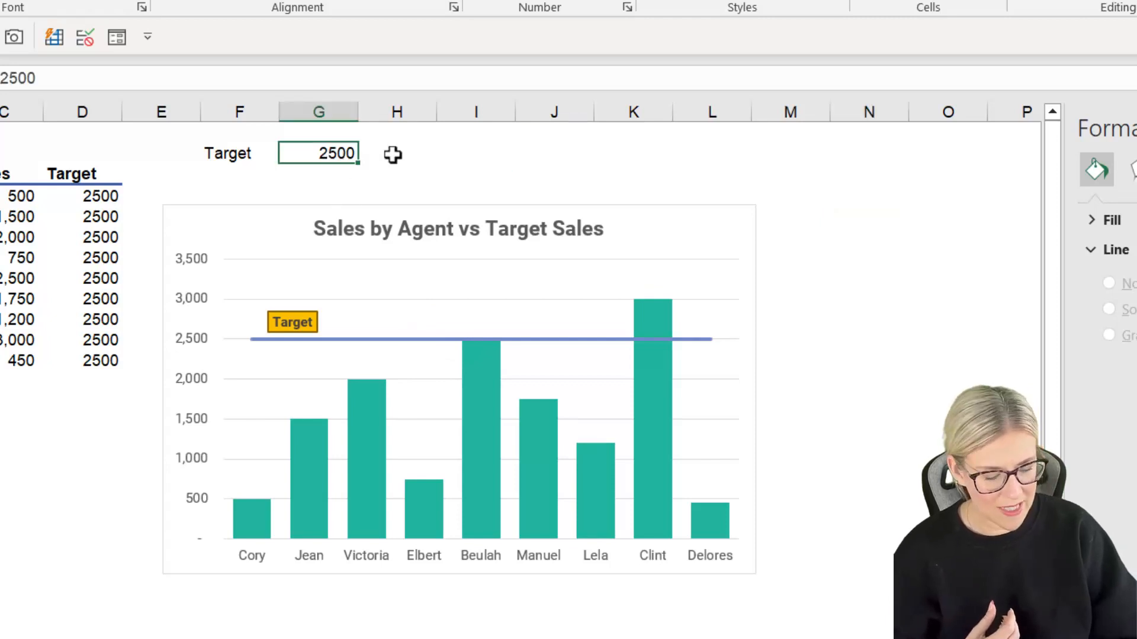
text(2)
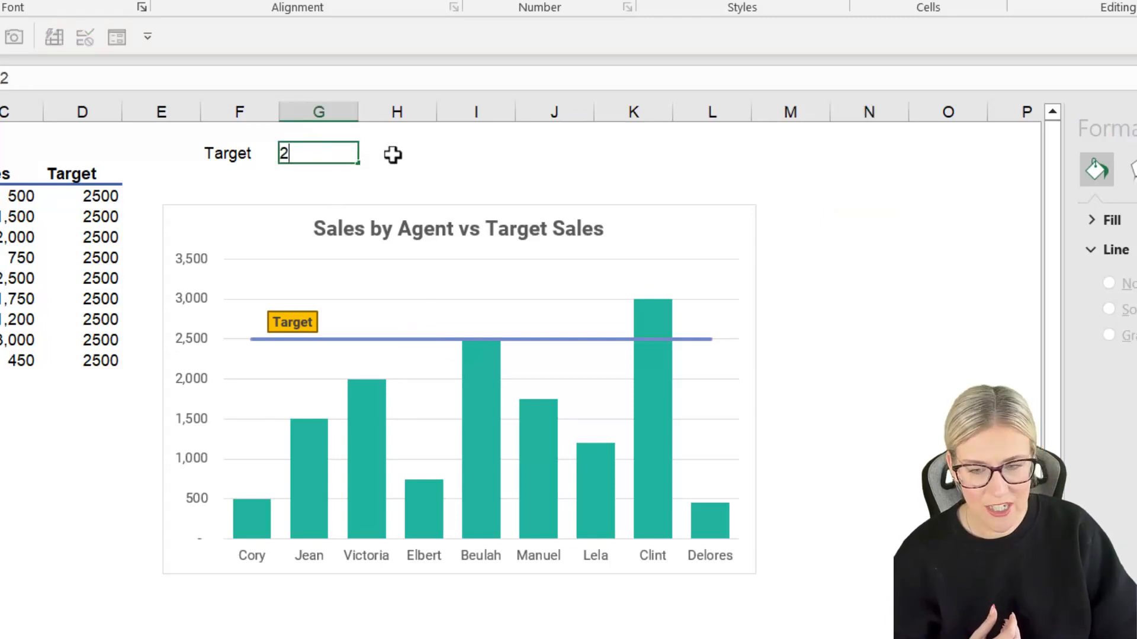
text(700)
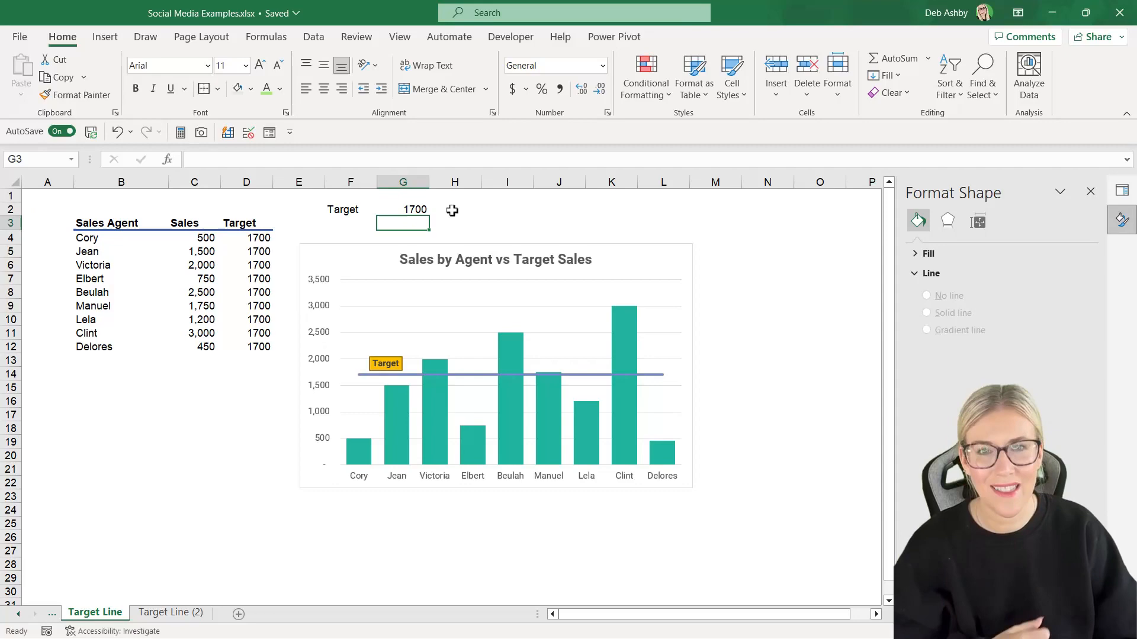
Step: On the Target Line (2) sheet, enter a target value of 2000 in G2
click(171, 612)
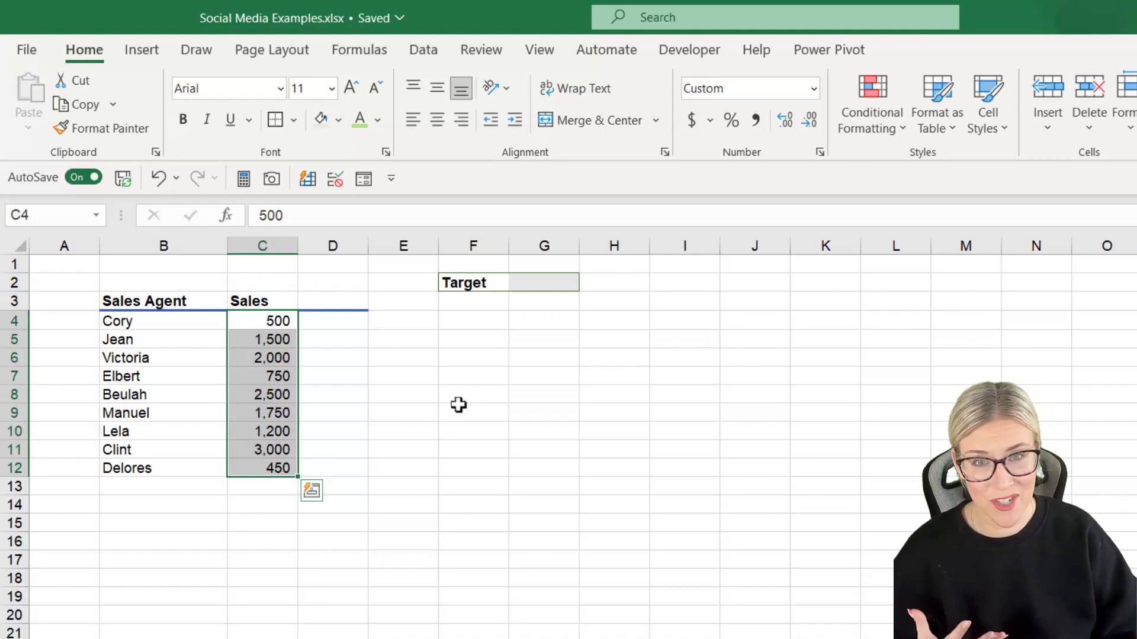
mouse_move(530, 289)
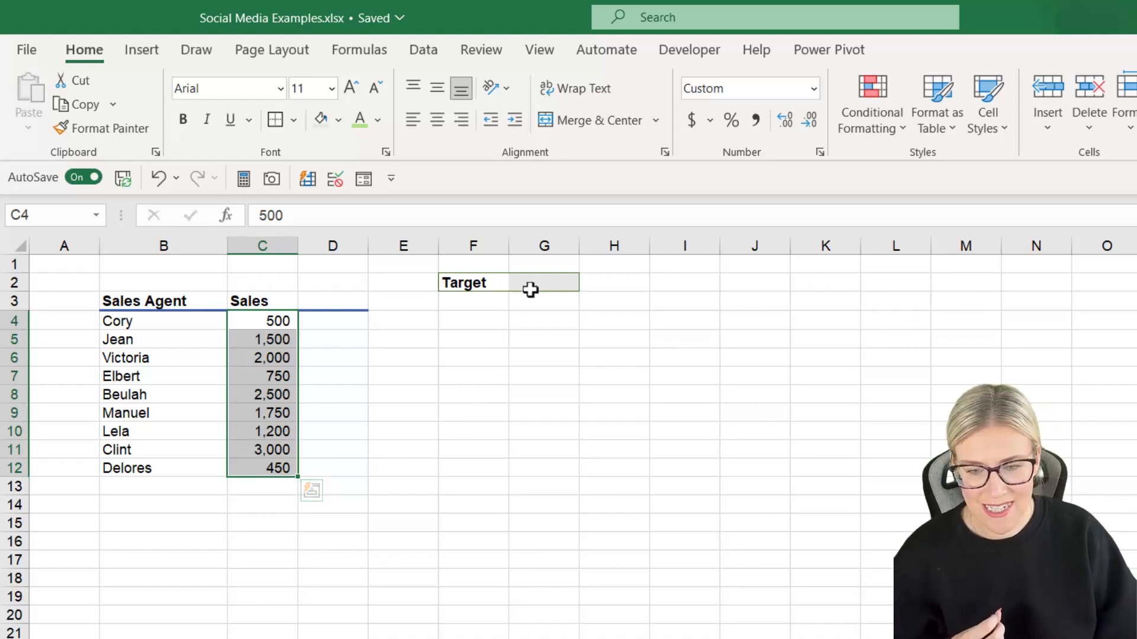
text(2000)
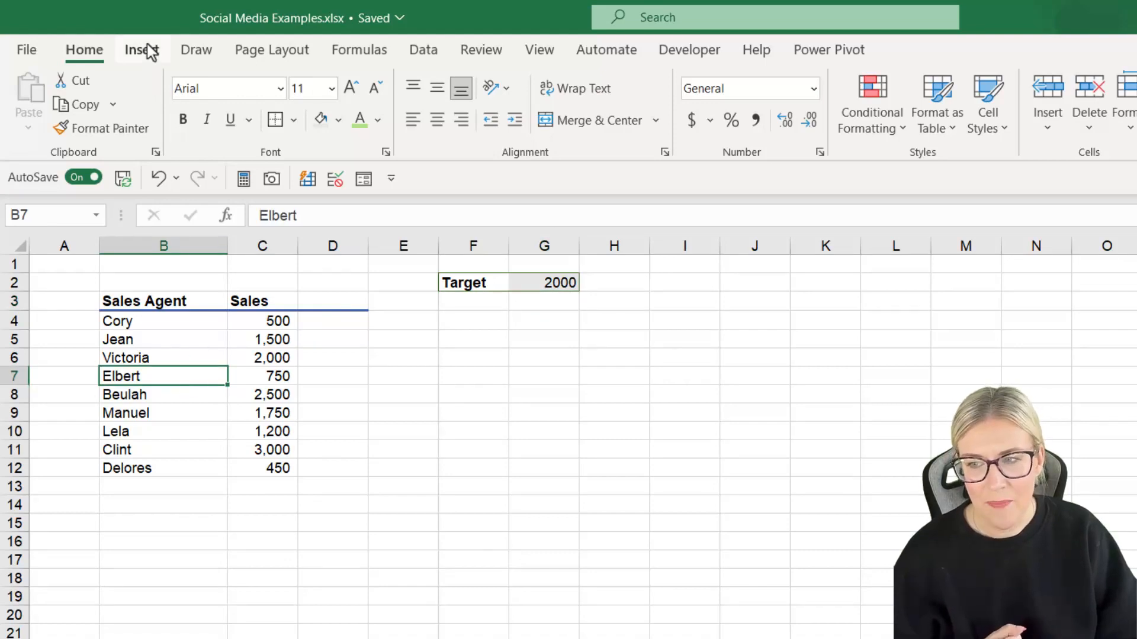
Step: Insert a 2-D clustered column chart of sales by agent and select its sales series
click(141, 50)
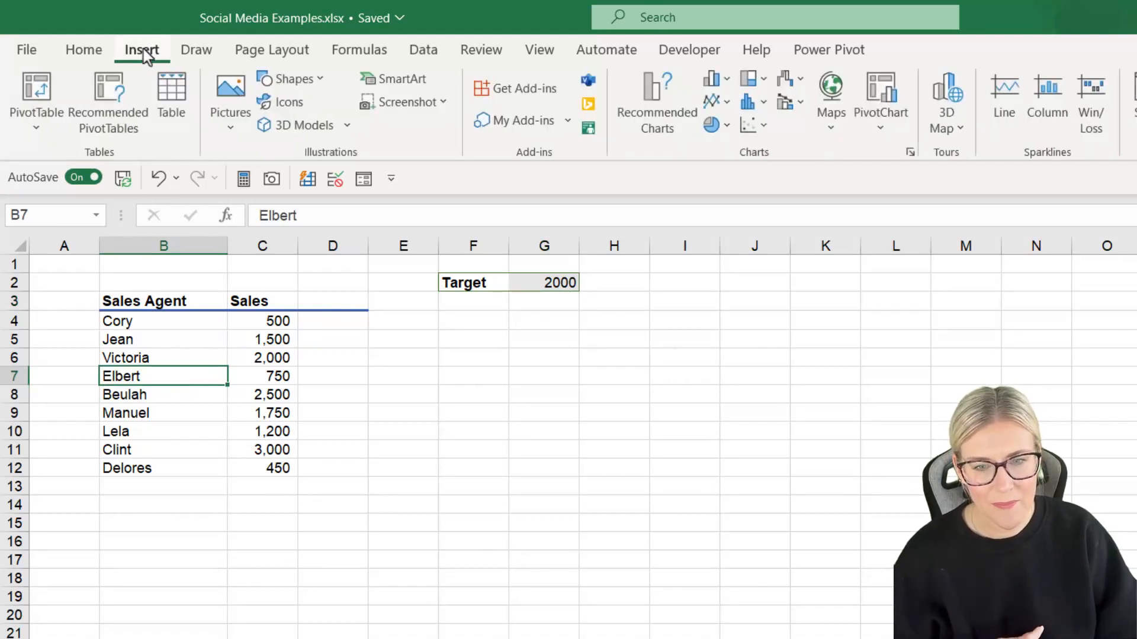
click(713, 78)
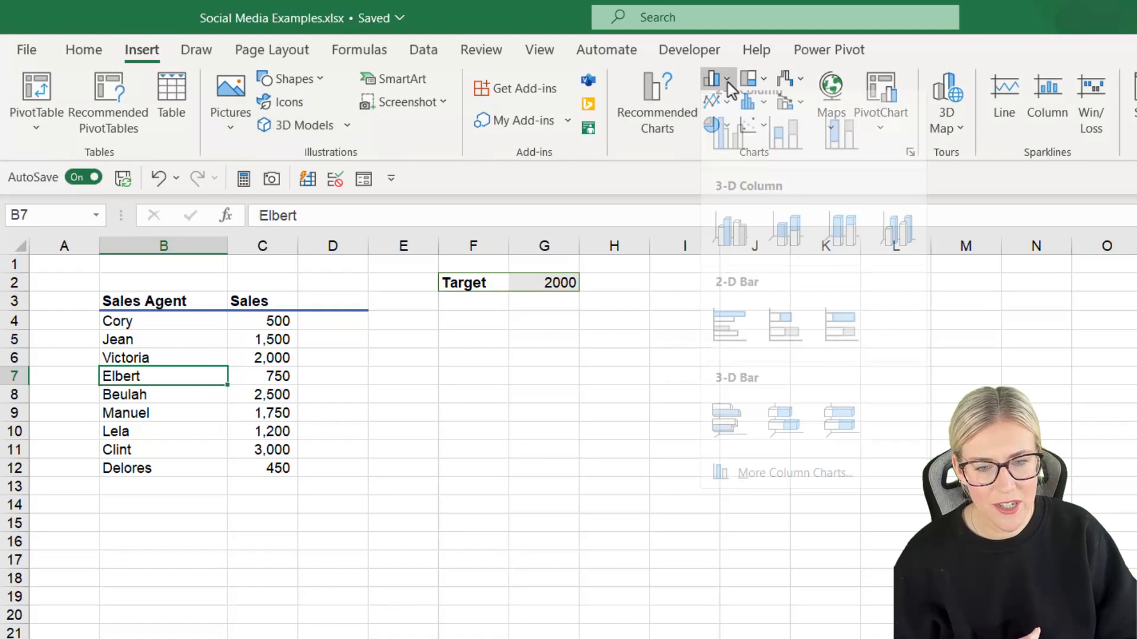
click(713, 78)
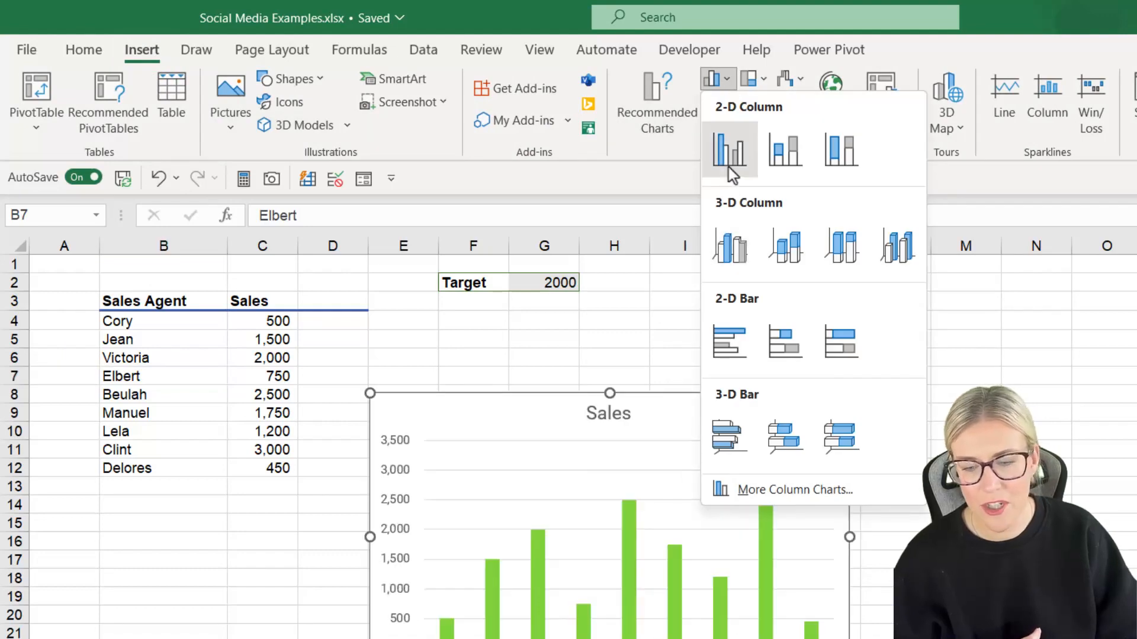
click(729, 151)
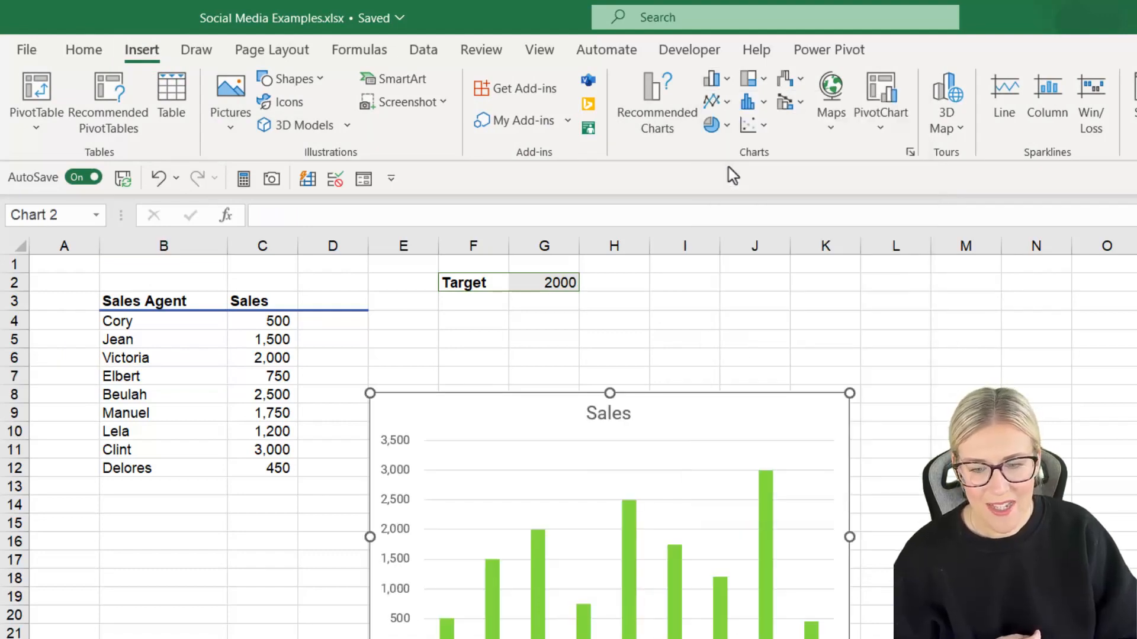
click(609, 413)
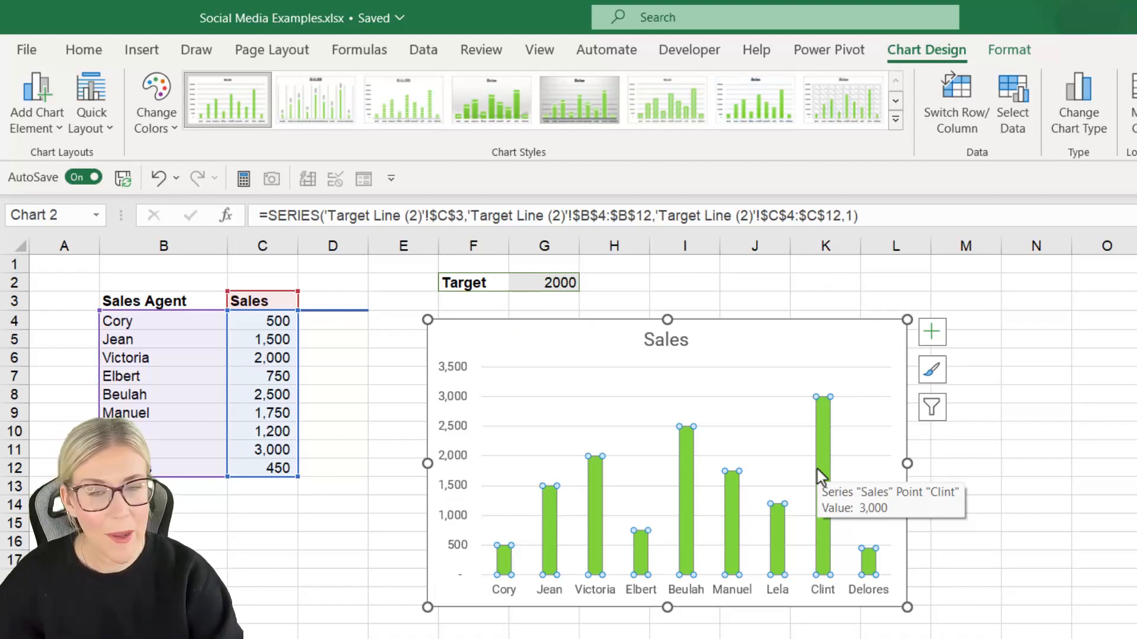
Step: Narrow the sales series gap width to about 86% to widen the columns
key(Ctrl+1)
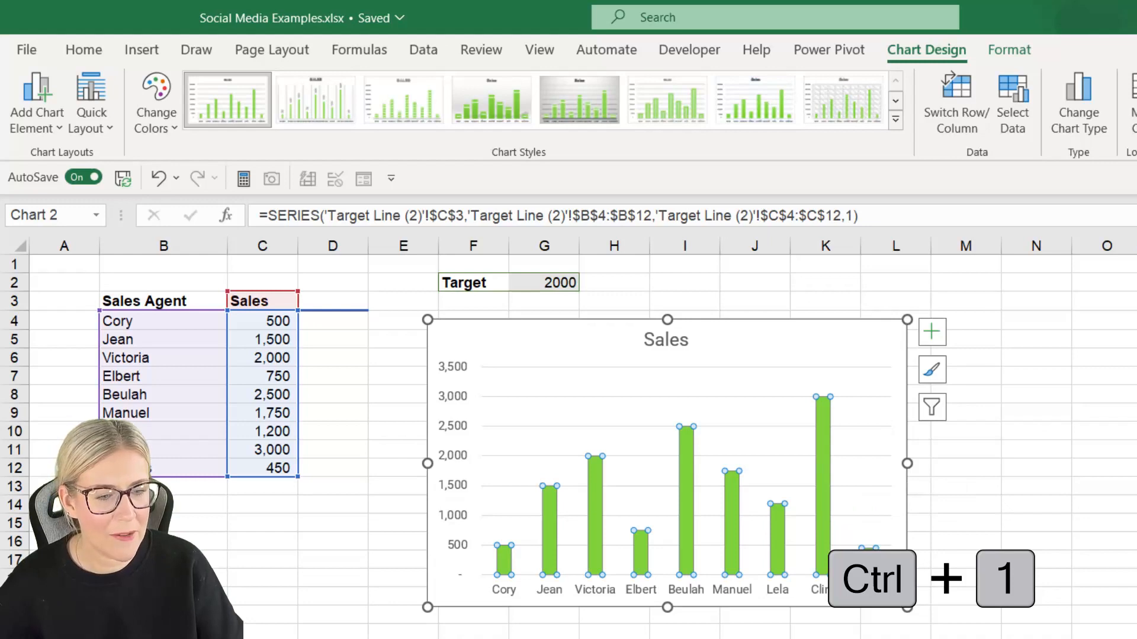
key(Ctrl+1)
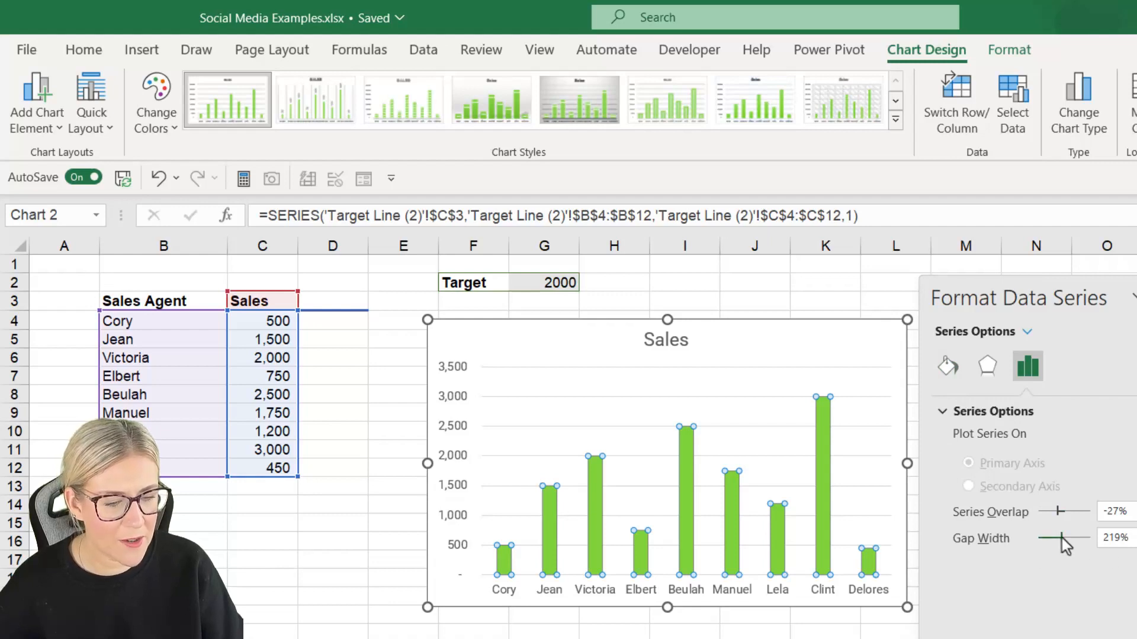
drag(1080, 539, 1050, 539)
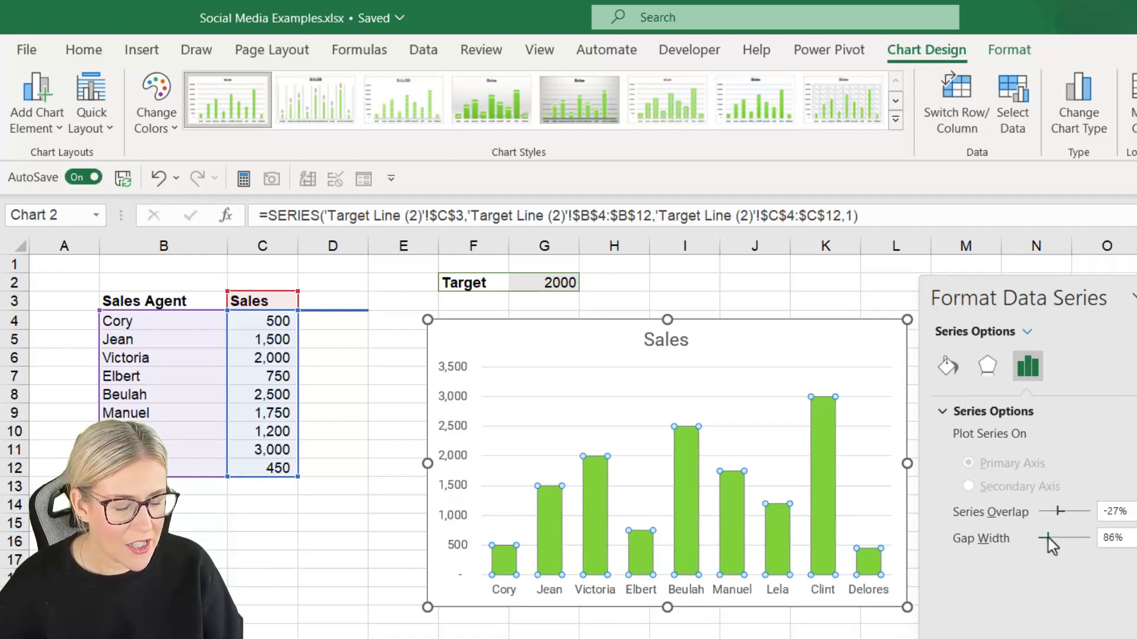
drag(1080, 540, 1048, 540)
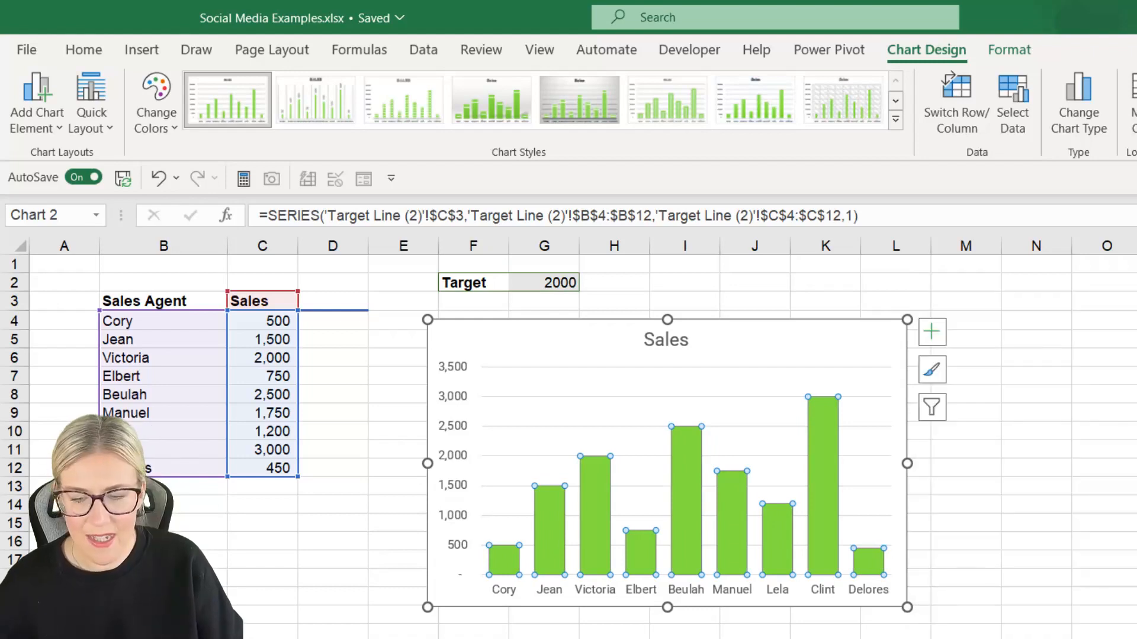
mouse_move(822, 425)
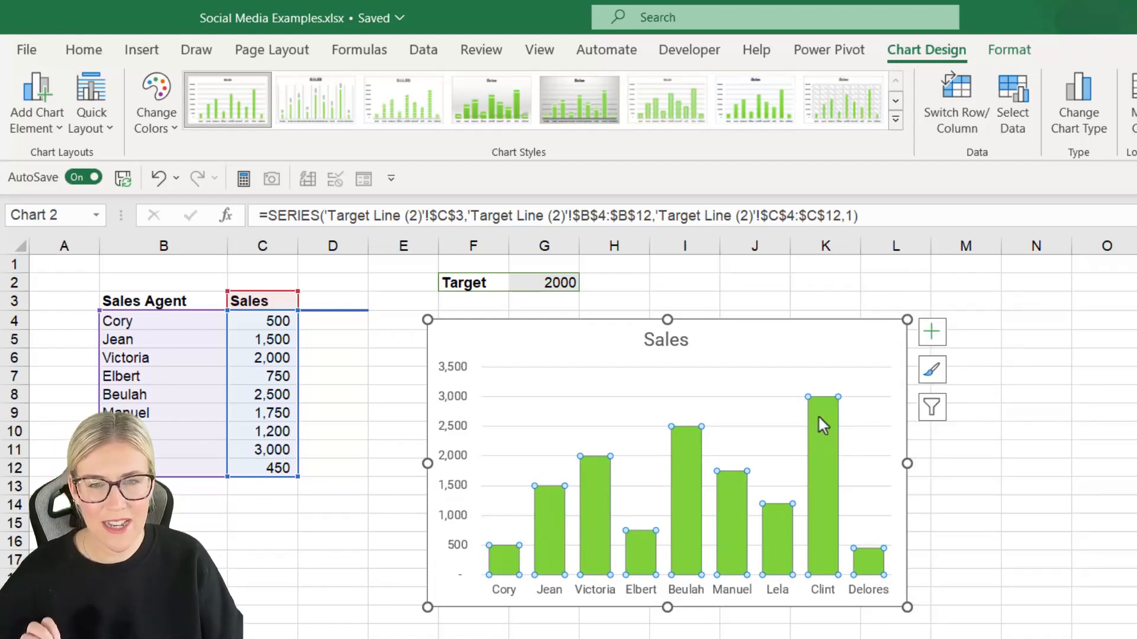
mouse_move(684, 398)
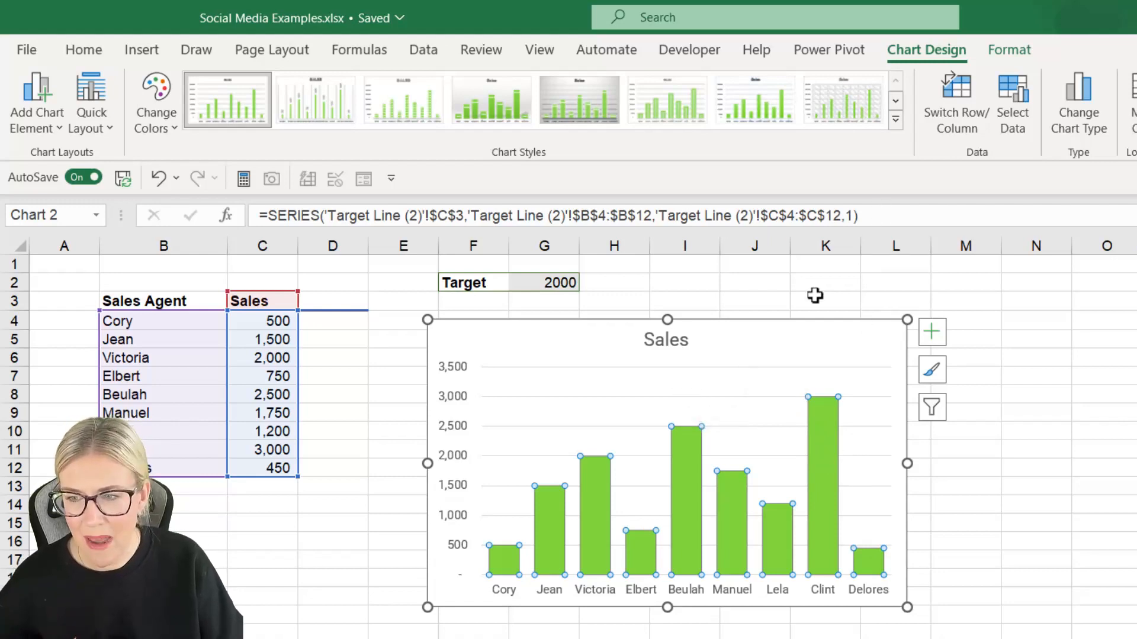
Step: Apply a teal colour scheme to the chart after previewing a shaded style
click(155, 101)
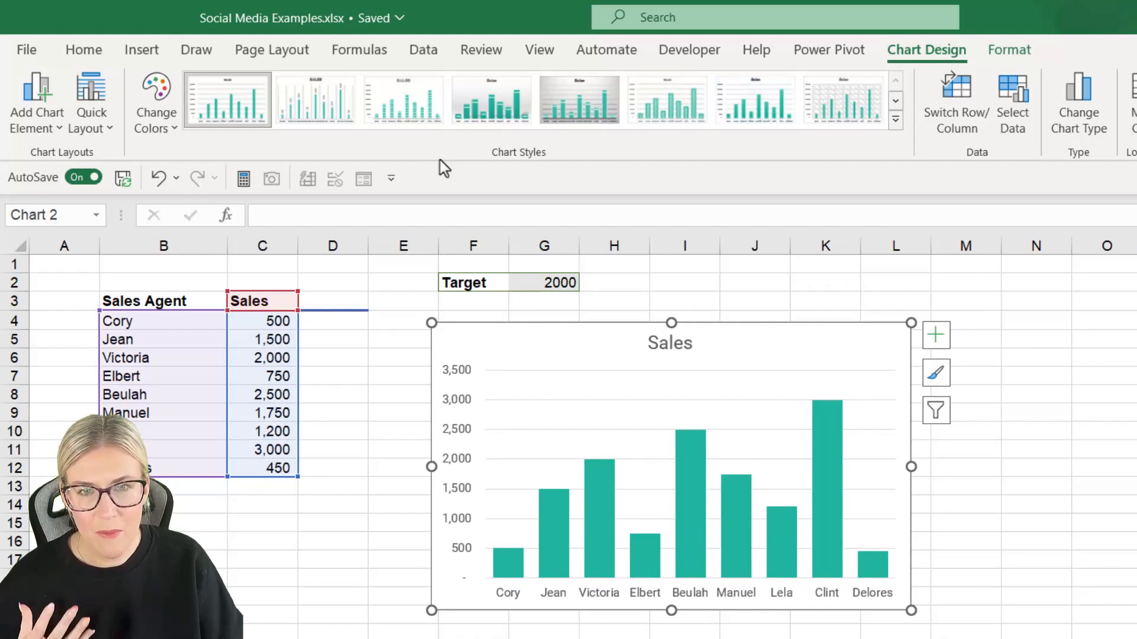
click(579, 100)
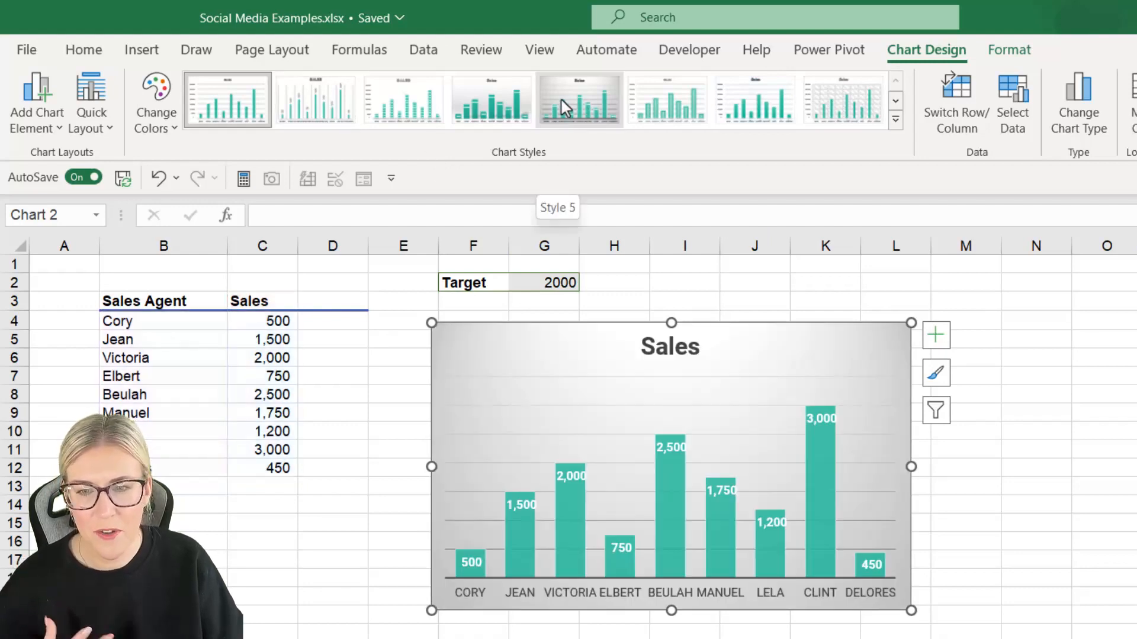
click(227, 99)
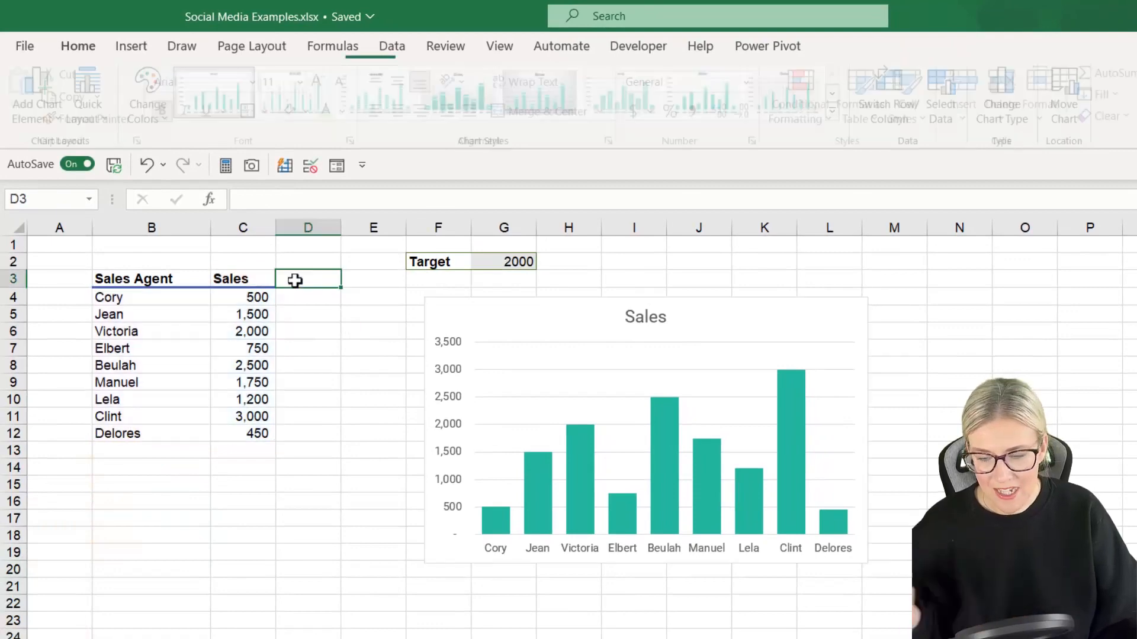
Step: Add a Target column with =$G$2 entered as an absolute reference, showing 2000
text(Target)
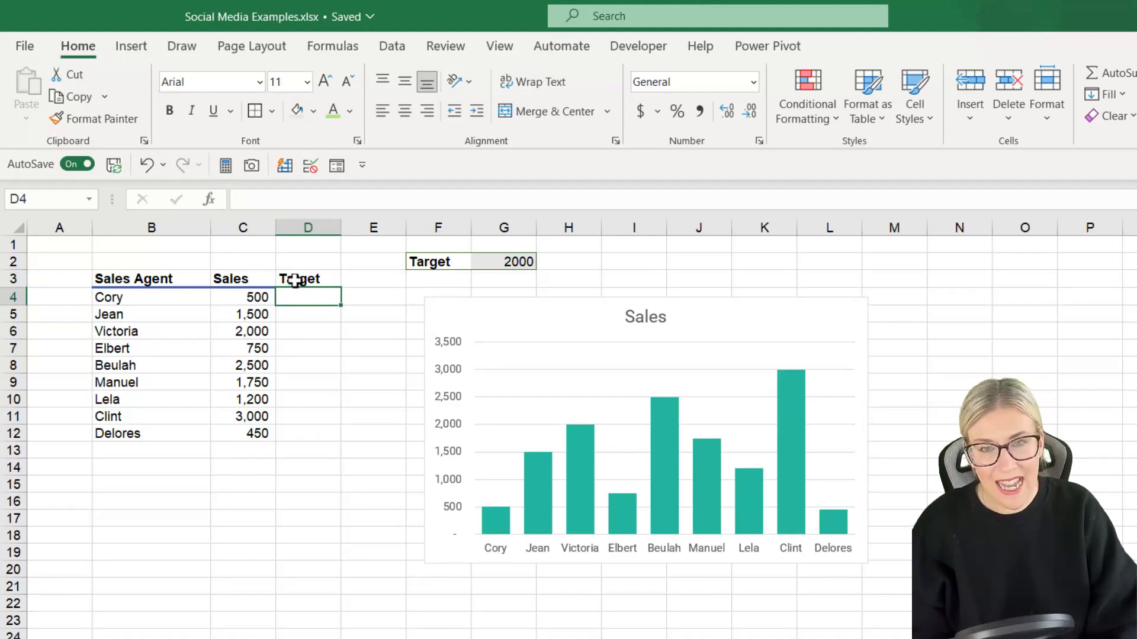
text(=)
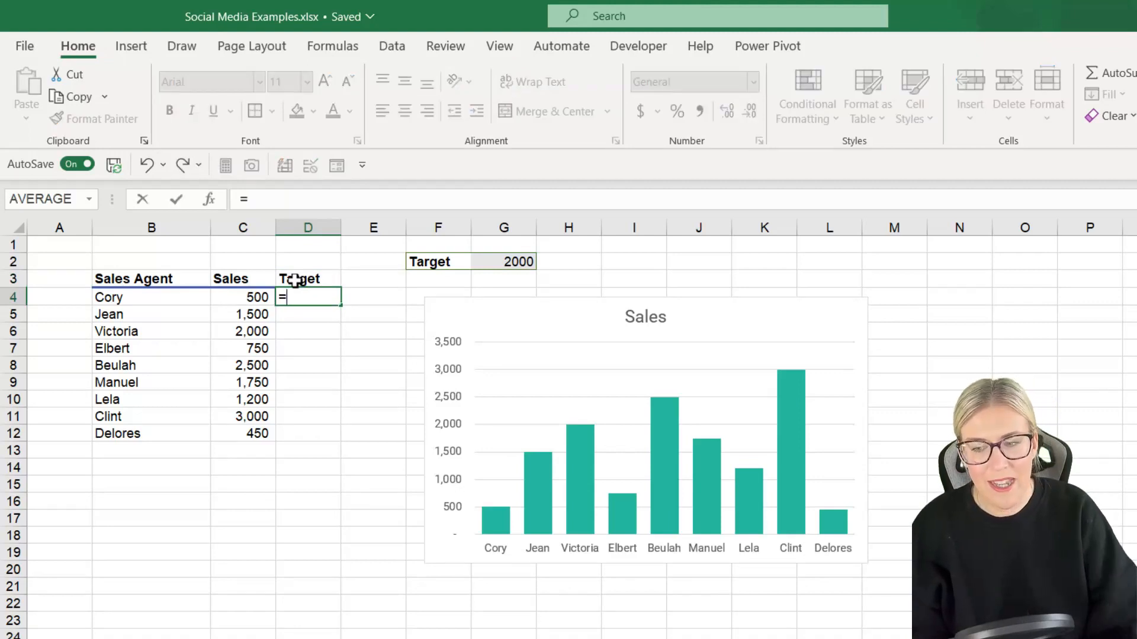
click(503, 262)
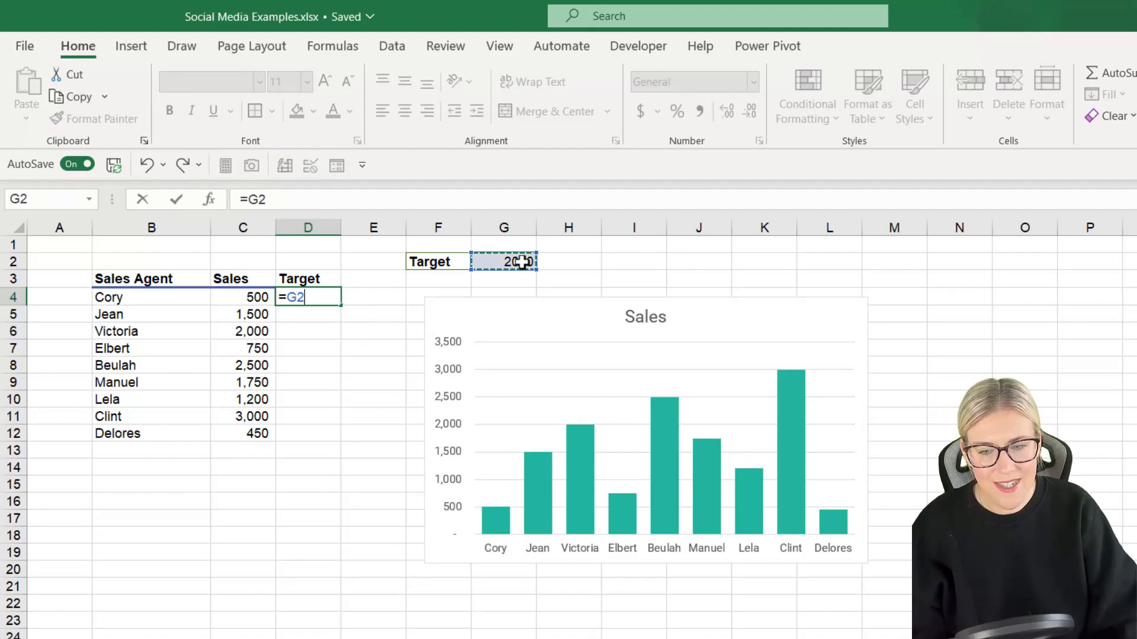
key(f4)
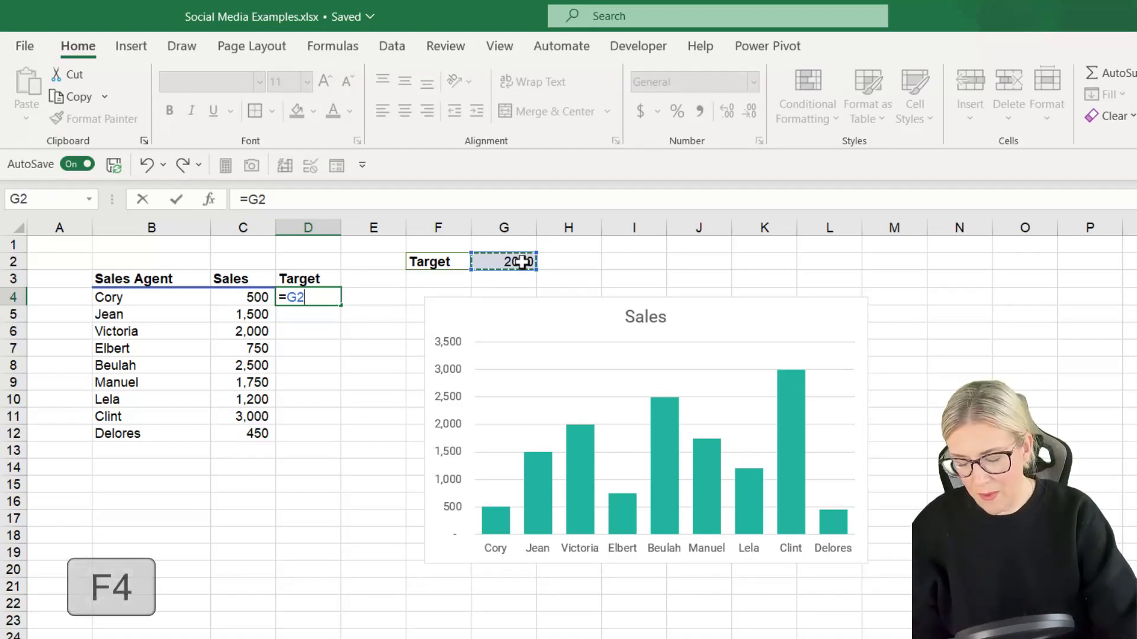
key(f4)
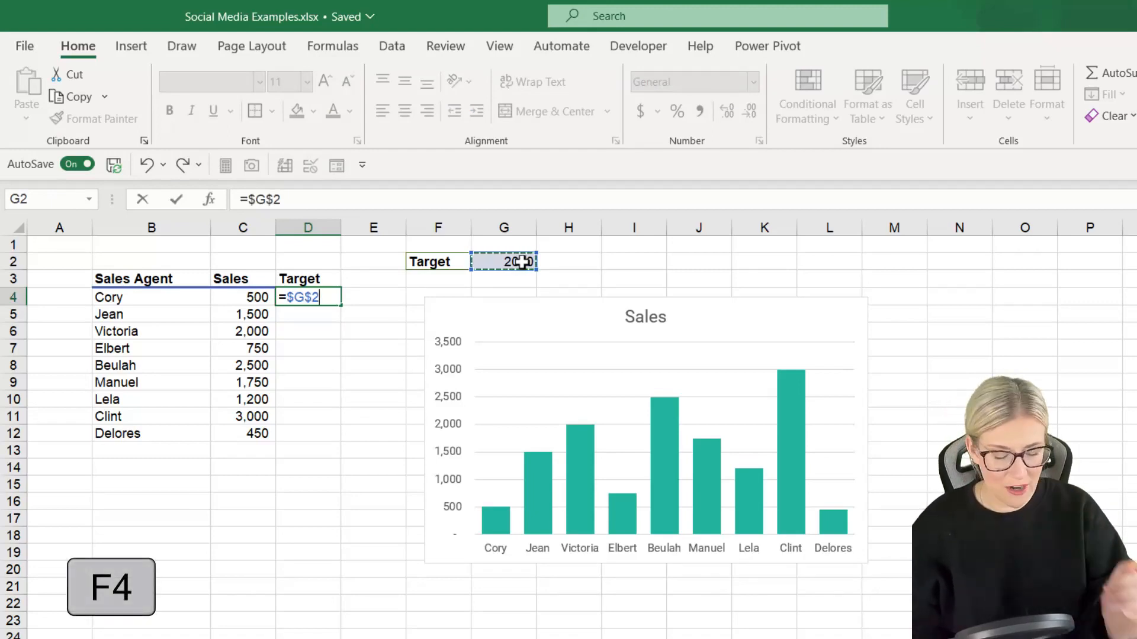
key(Ctrl+Enter)
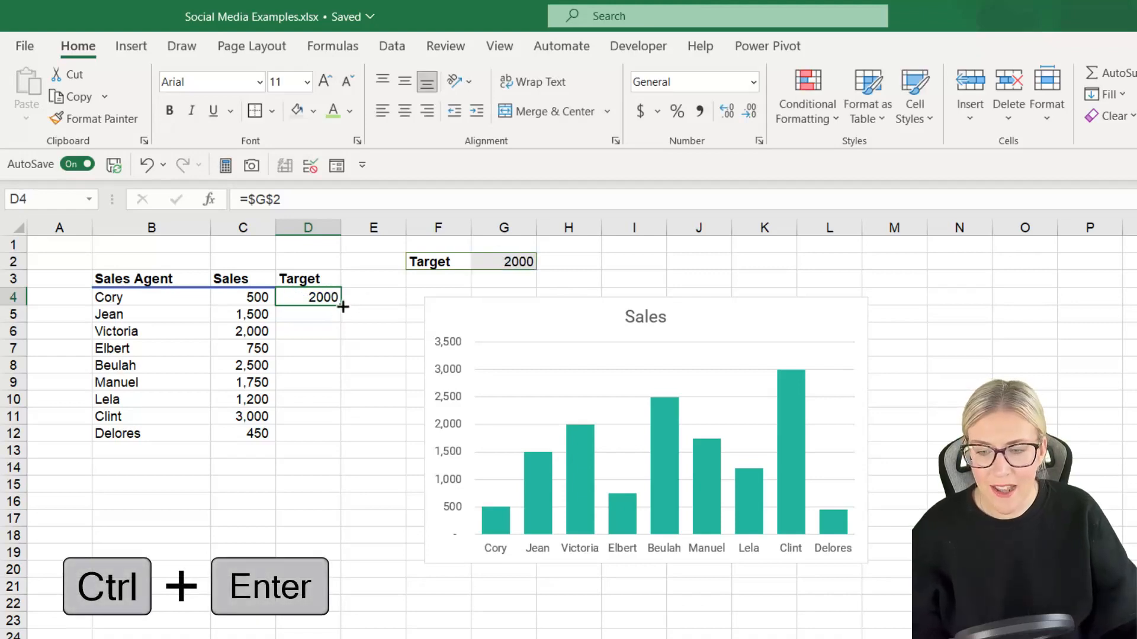
key(ctrl+enter)
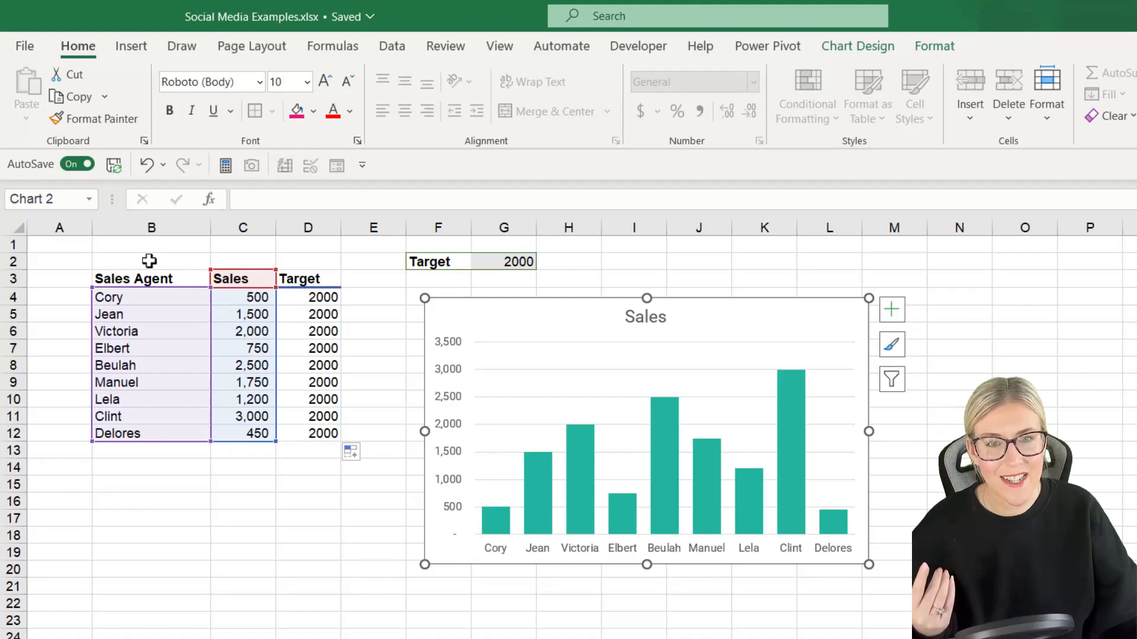
mouse_move(327, 262)
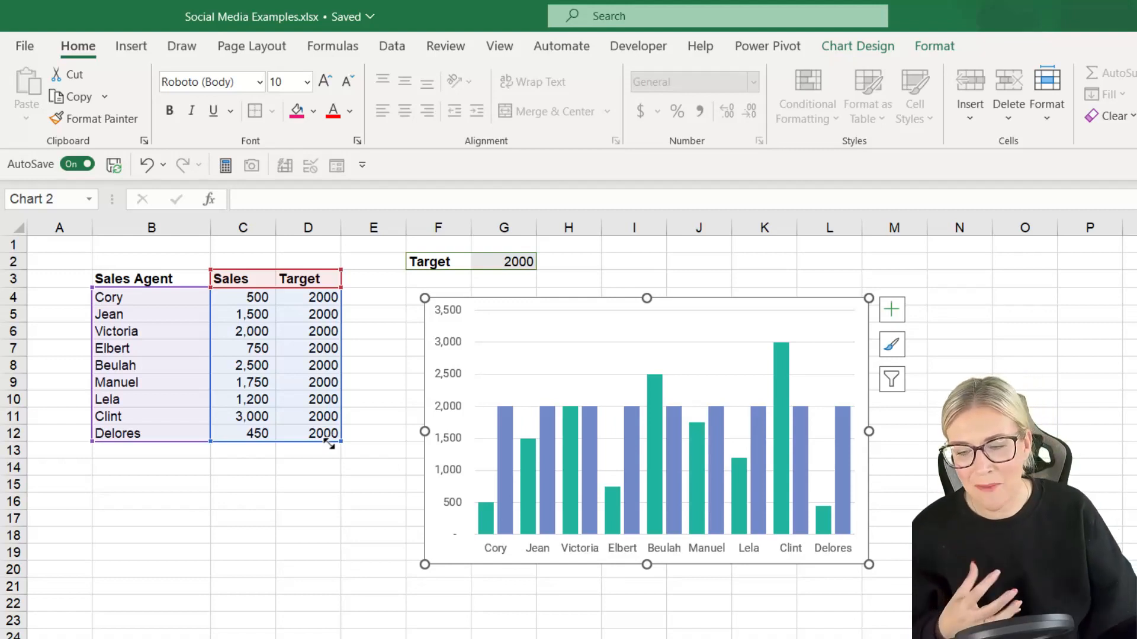
mouse_move(495, 453)
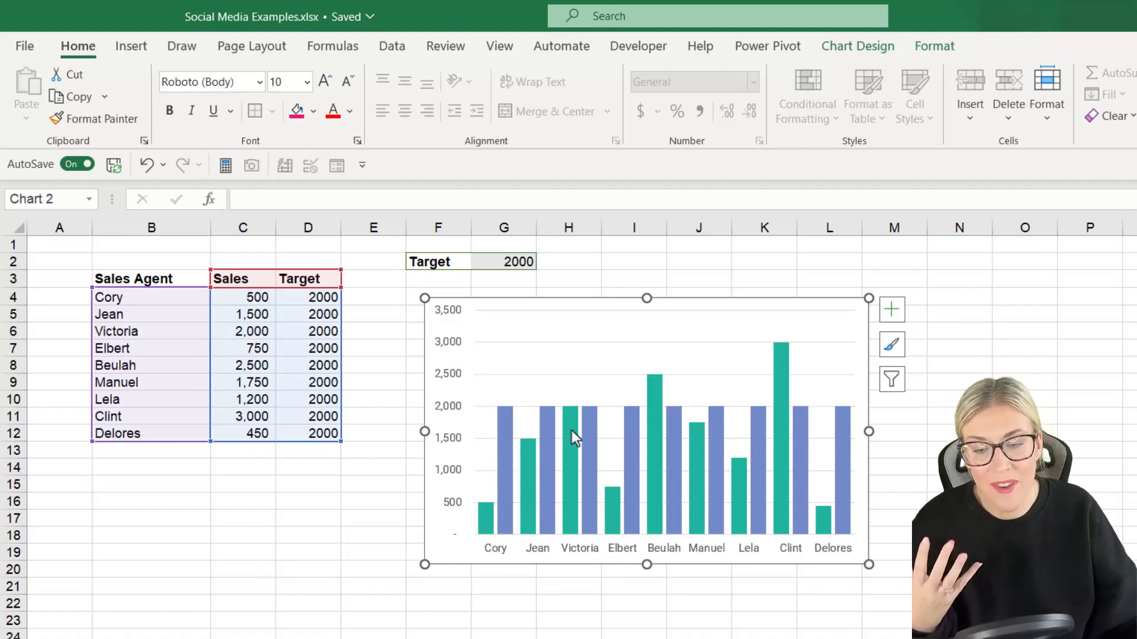
mouse_move(512, 440)
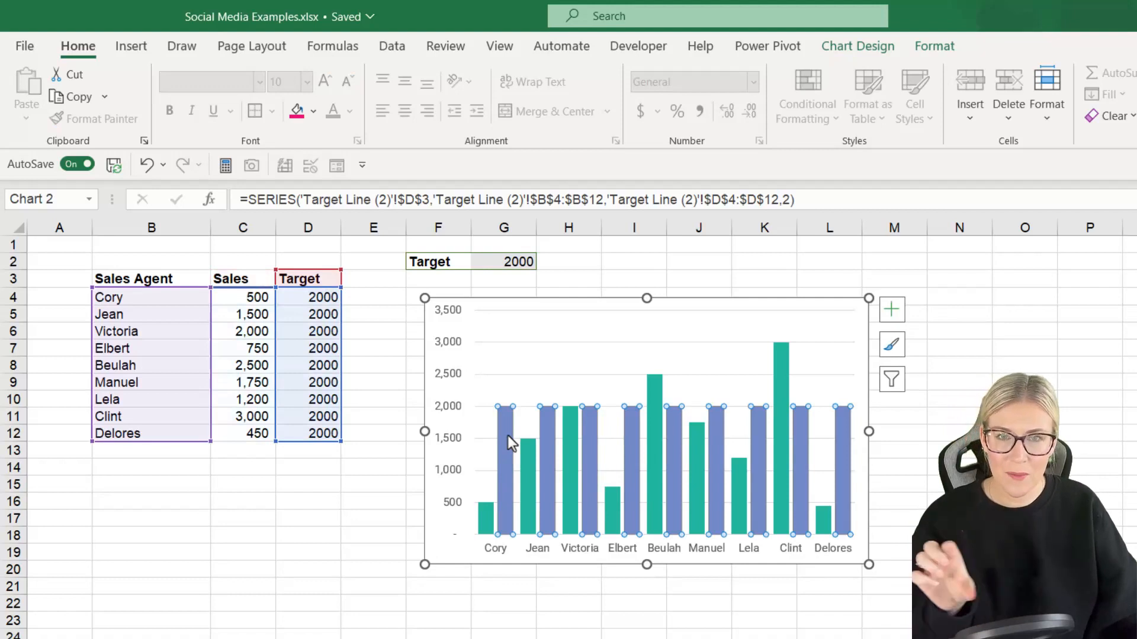
Step: Change the Target series to a Line chart type in a combo chart, giving a flat line at 2,000
right_click(512, 442)
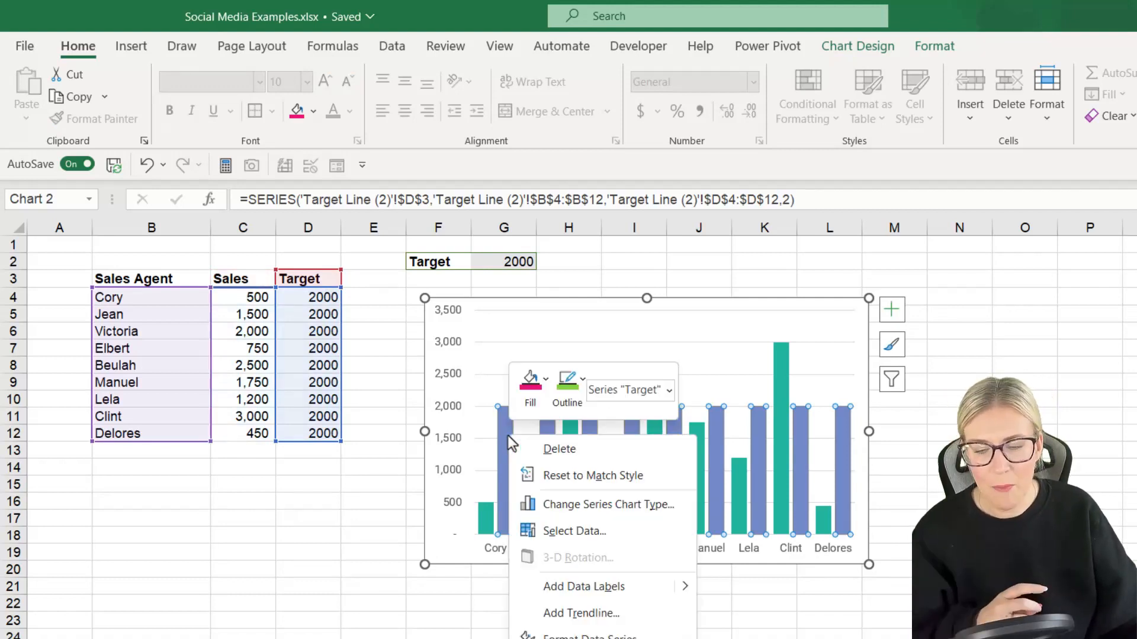
mouse_move(607, 505)
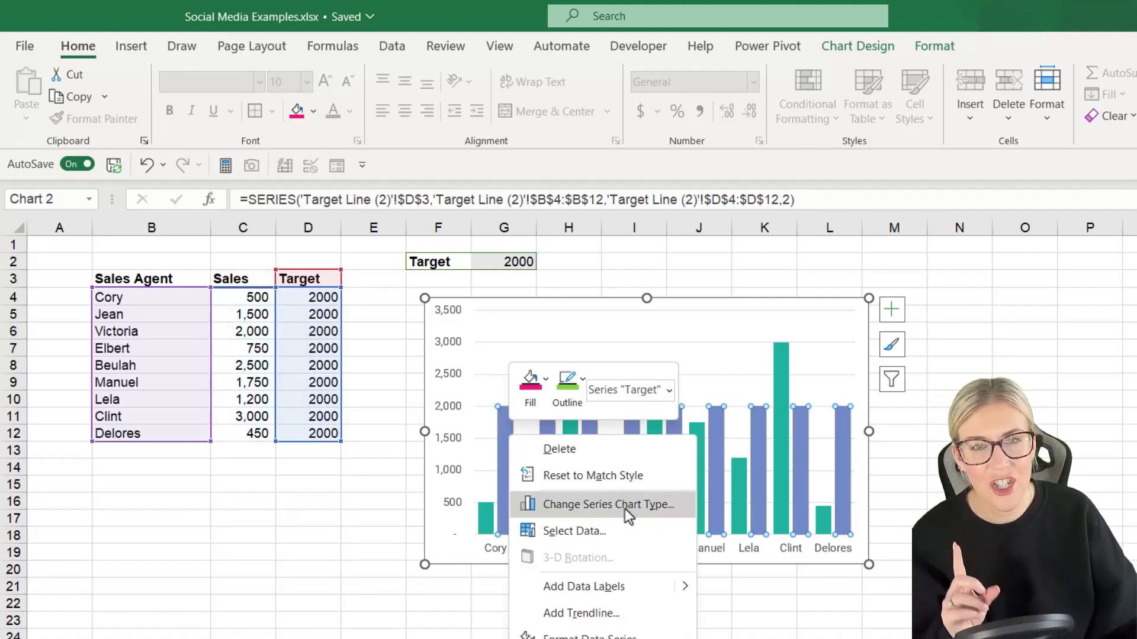
click(607, 505)
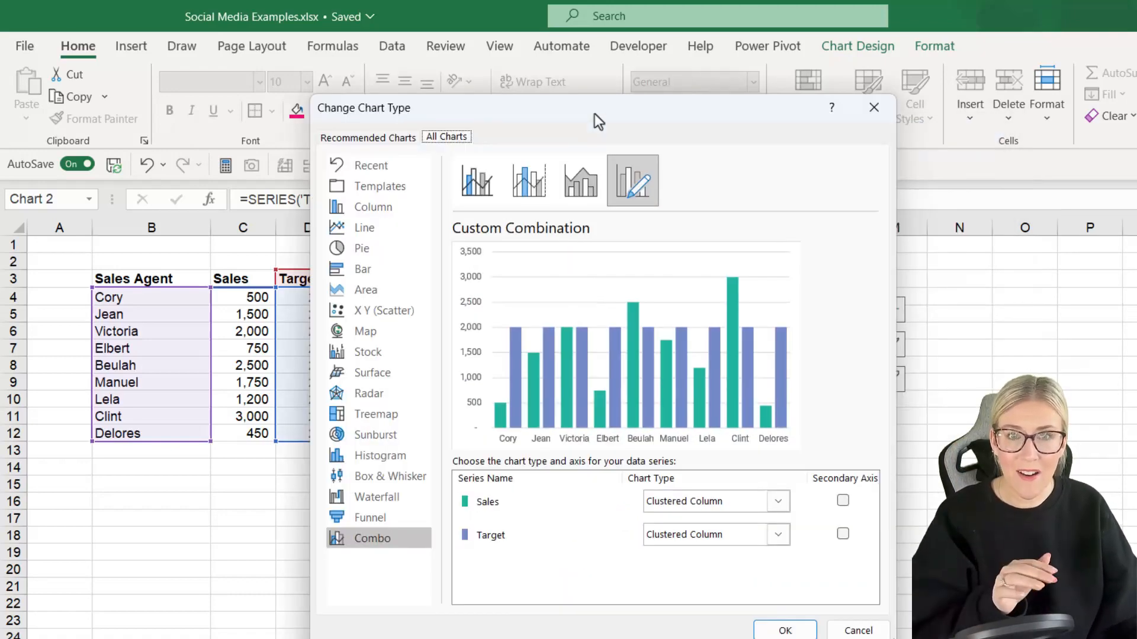
mouse_move(500, 453)
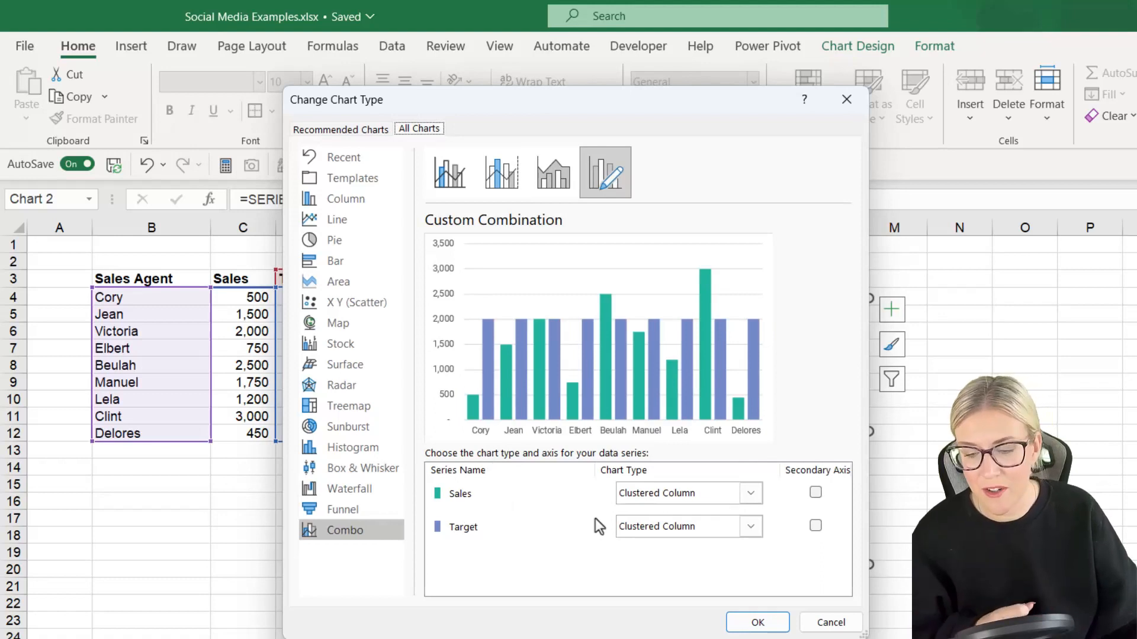
click(750, 526)
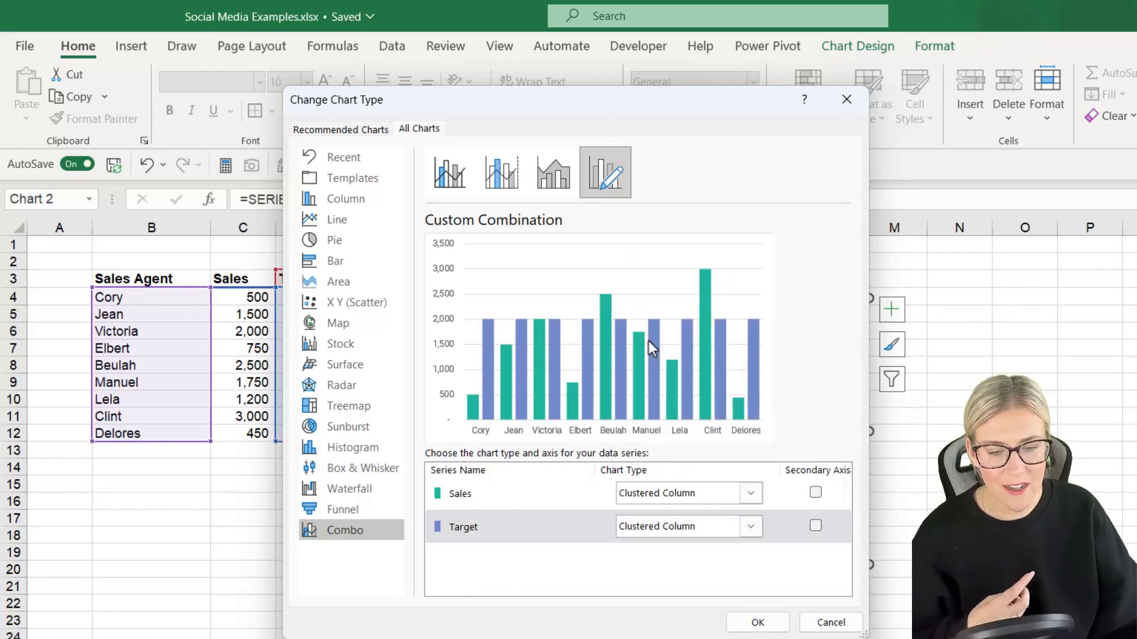
click(751, 526)
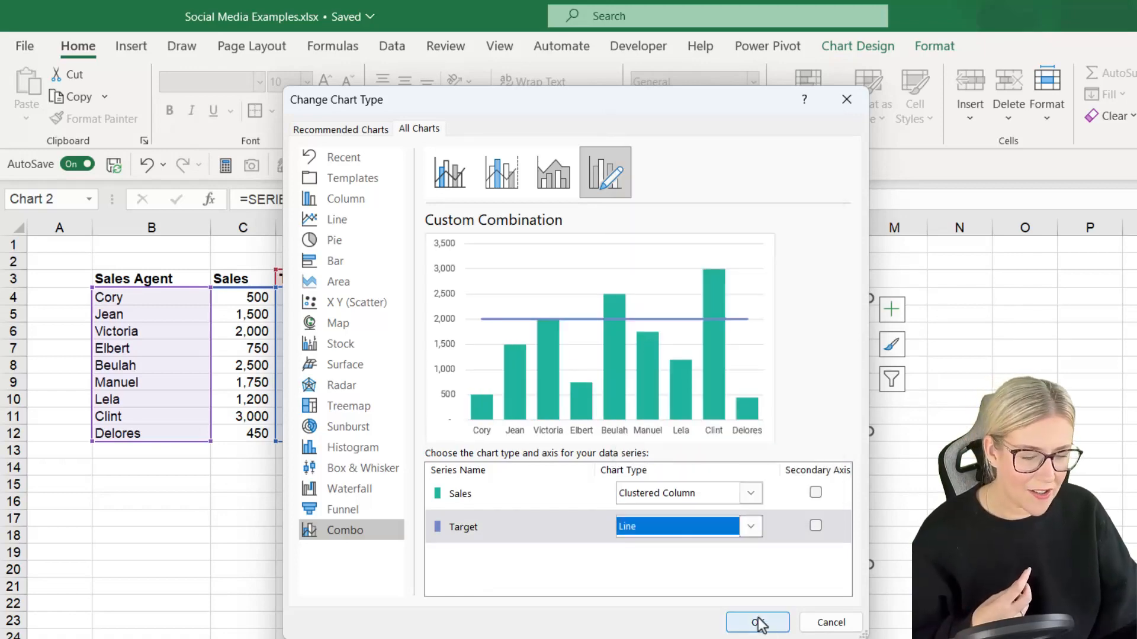
click(757, 622)
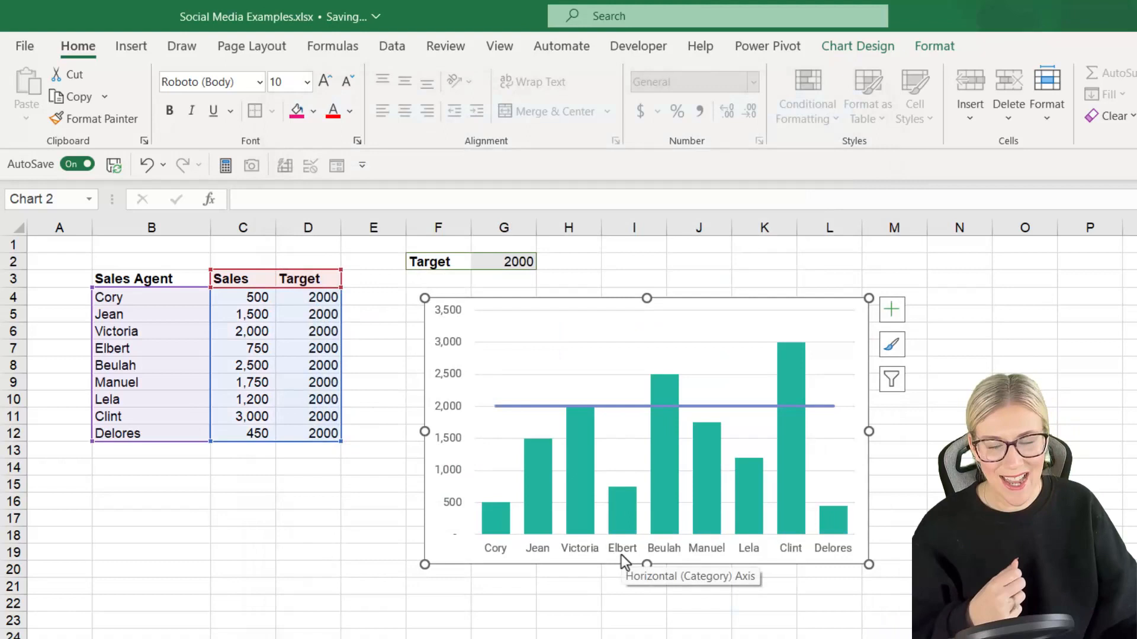
Step: Format the target line as a solid line via its Fill & Line settings
click(652, 406)
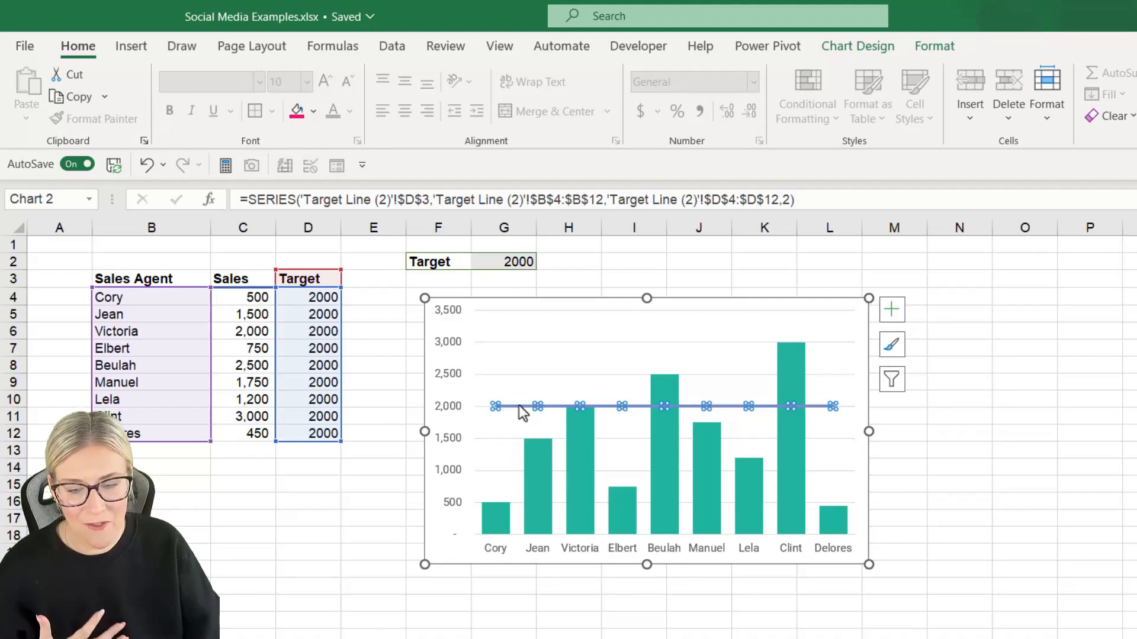
key(ctrl+1)
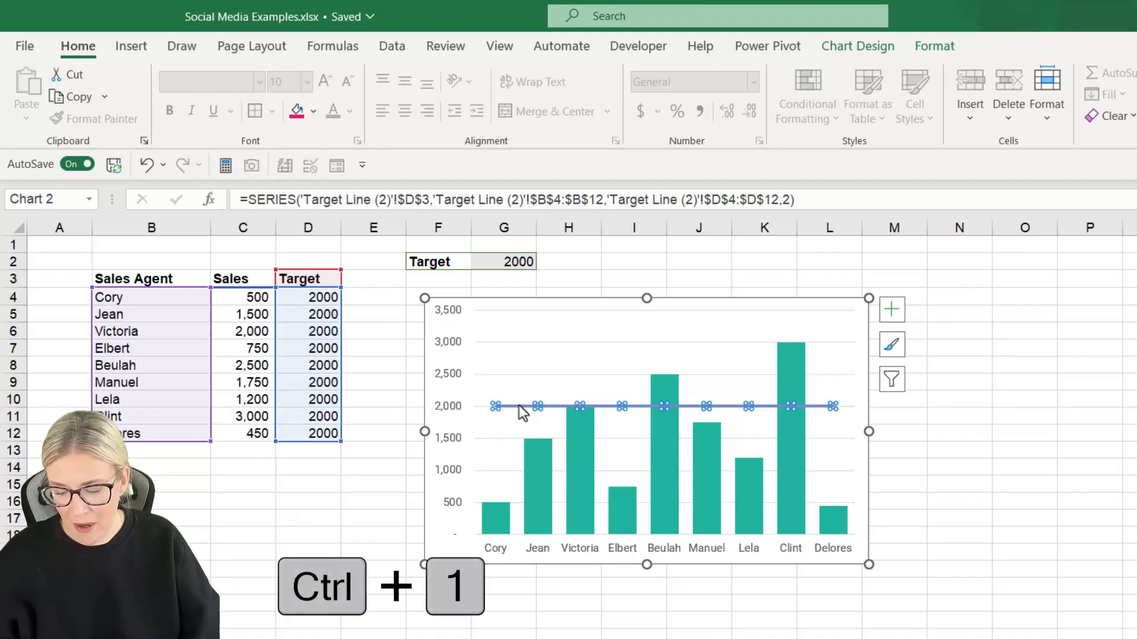
key(ctrl+1)
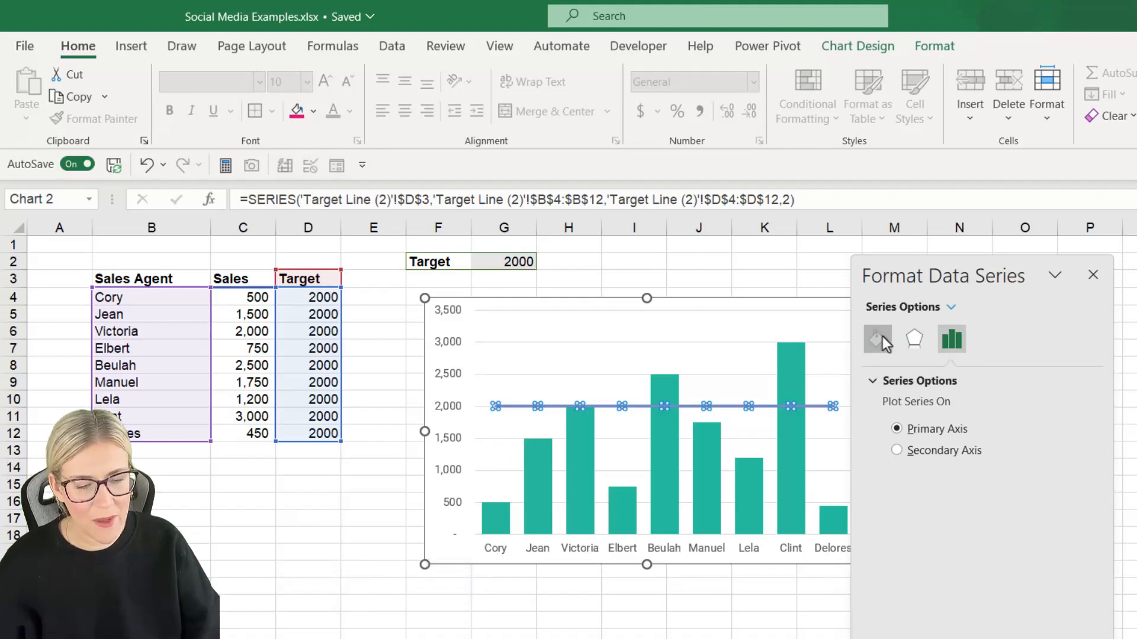
click(878, 340)
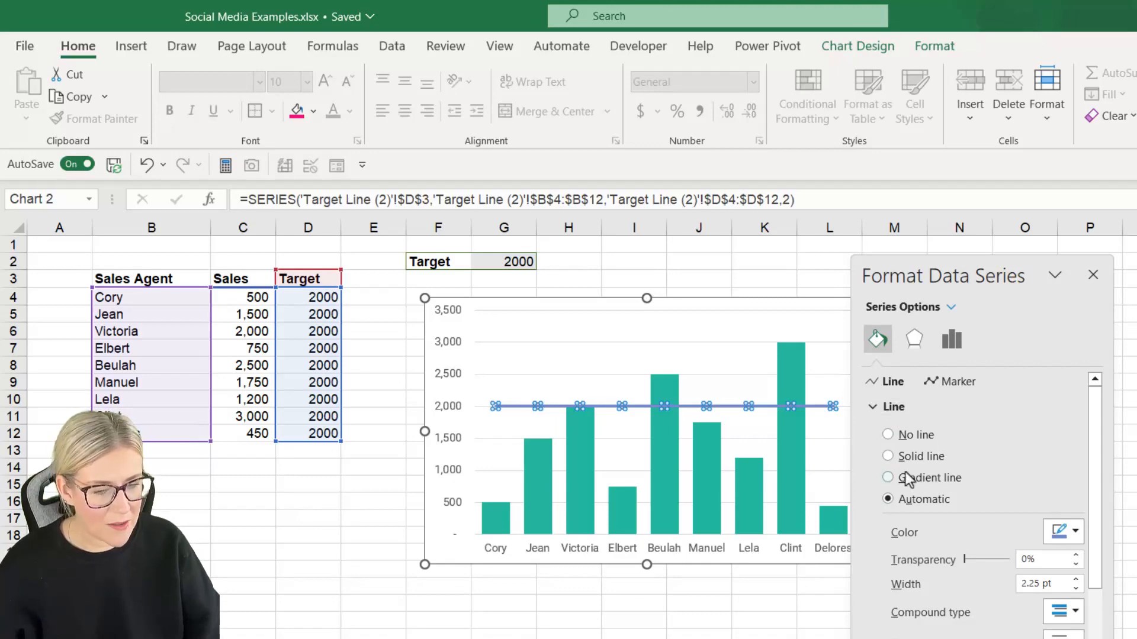
click(887, 456)
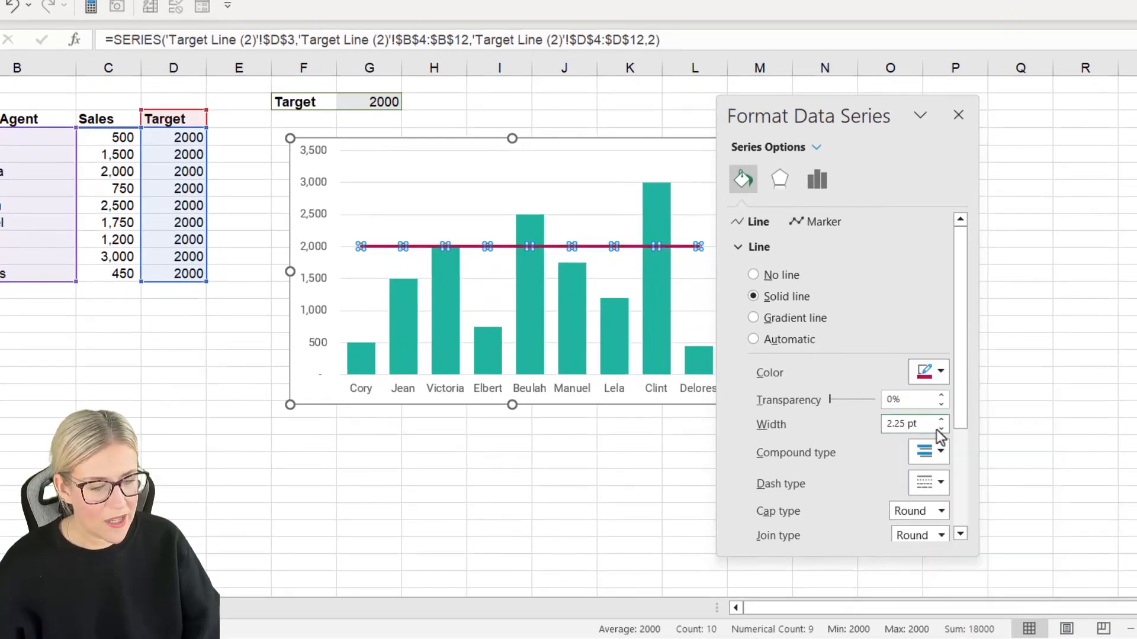
Step: Thin the target line to 1.75 pt in pink and add an arrowhead at its start
click(941, 429)
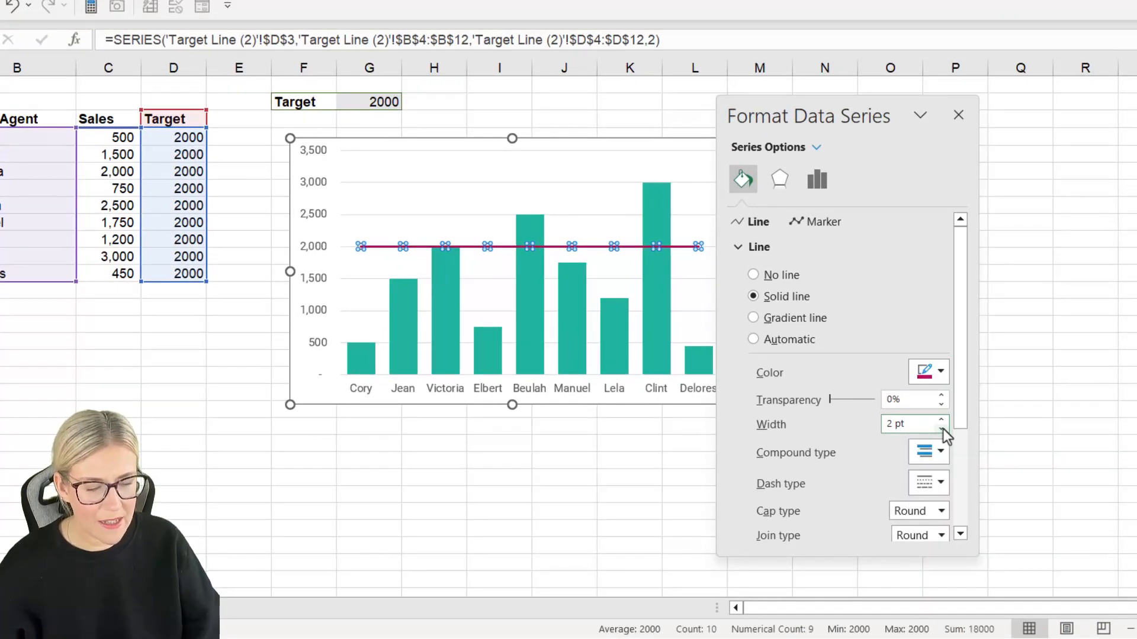
click(942, 429)
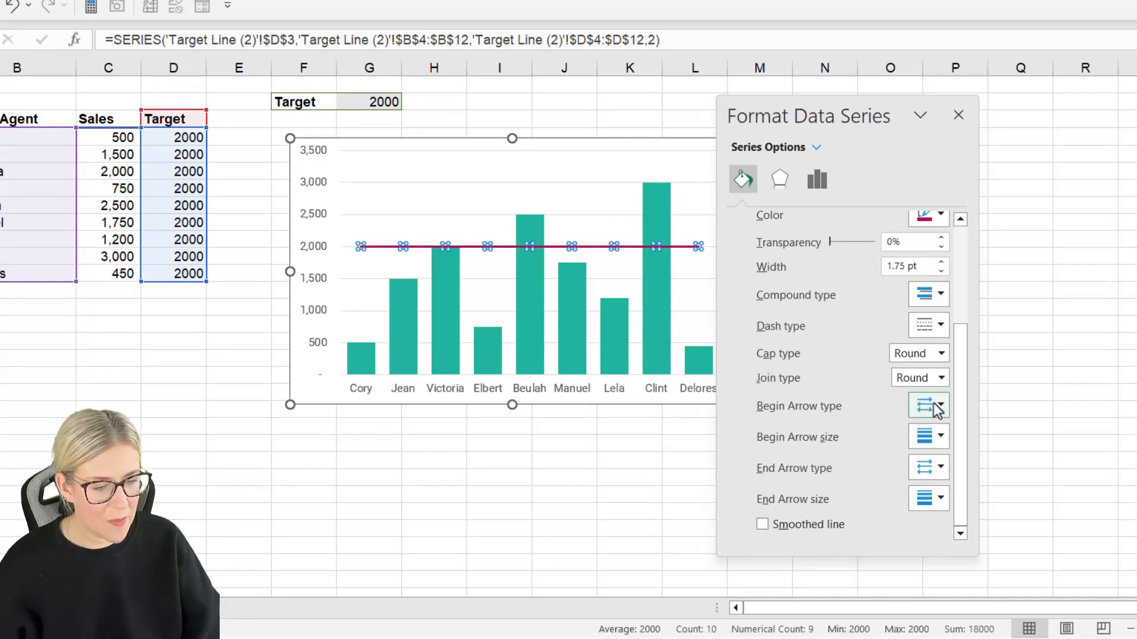
click(939, 405)
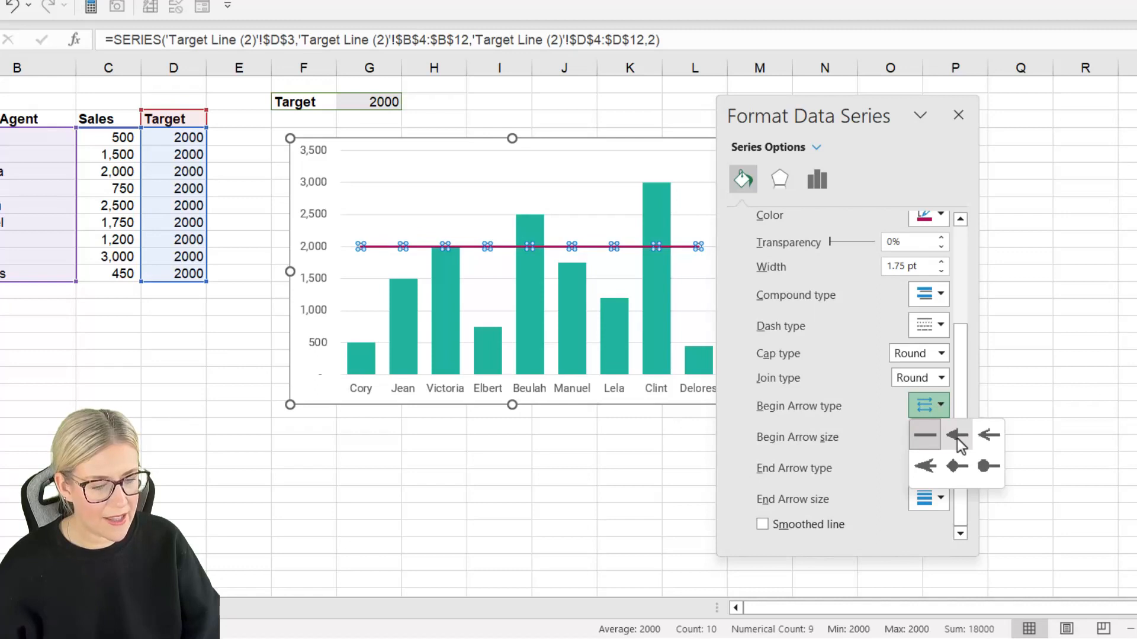
click(928, 468)
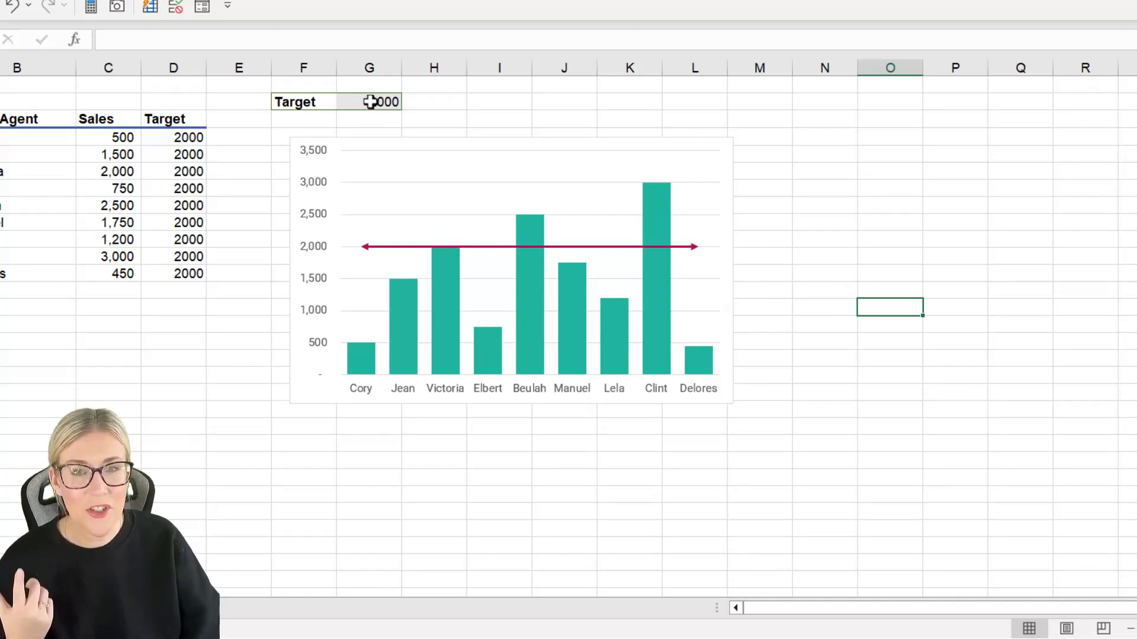
Step: Set G2 to 3000 then 1500, moving the Target column and line to 1,500
click(369, 101)
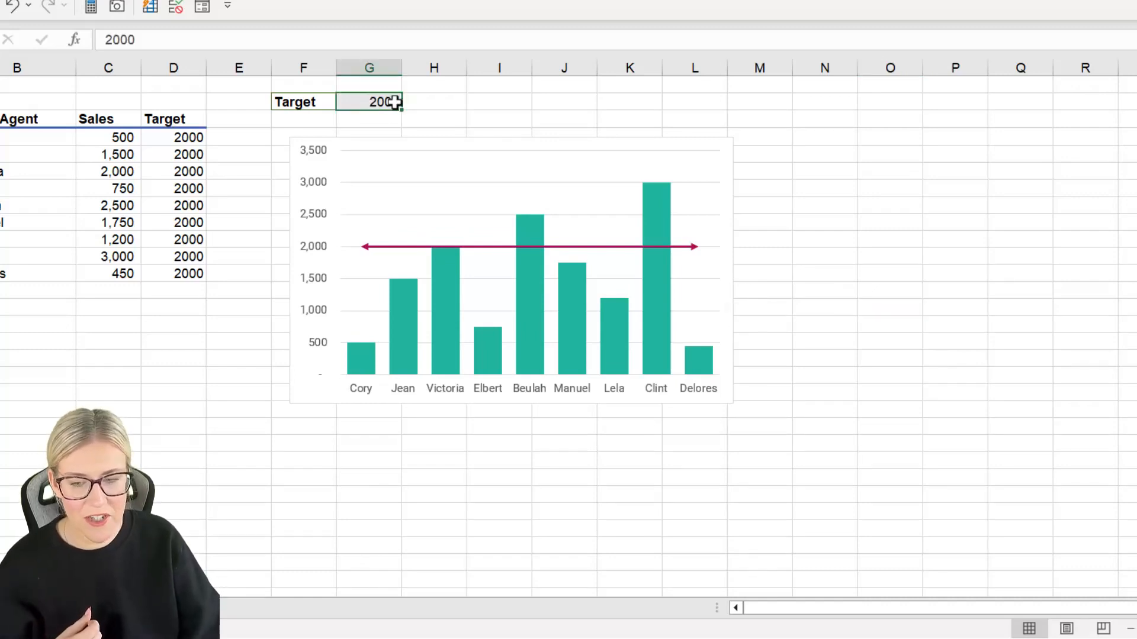
text(3000)
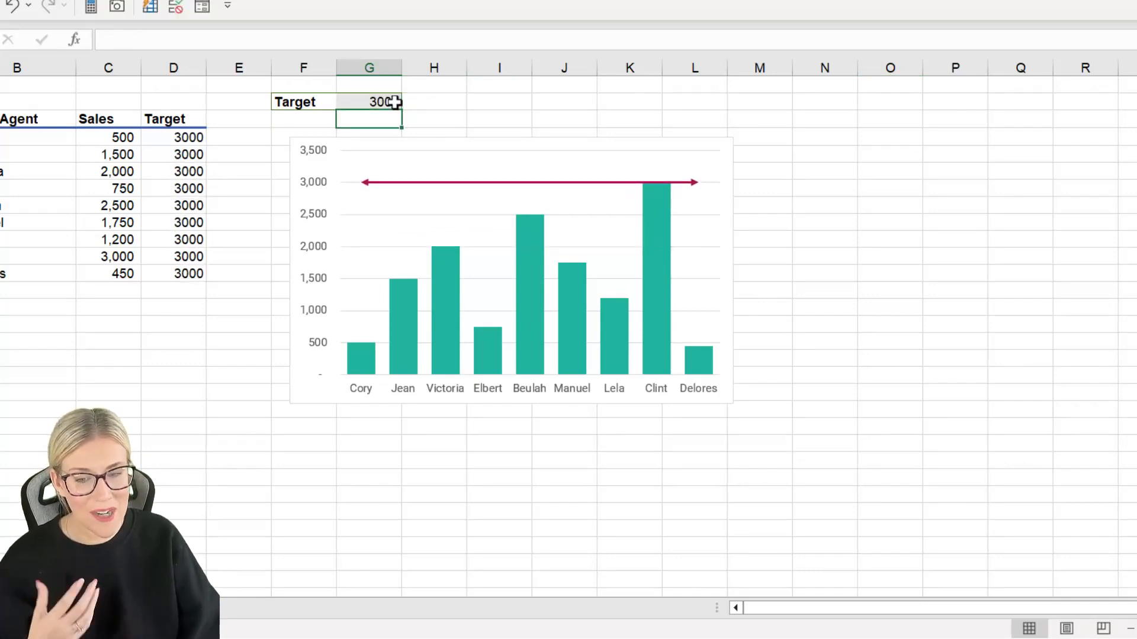
text(15)
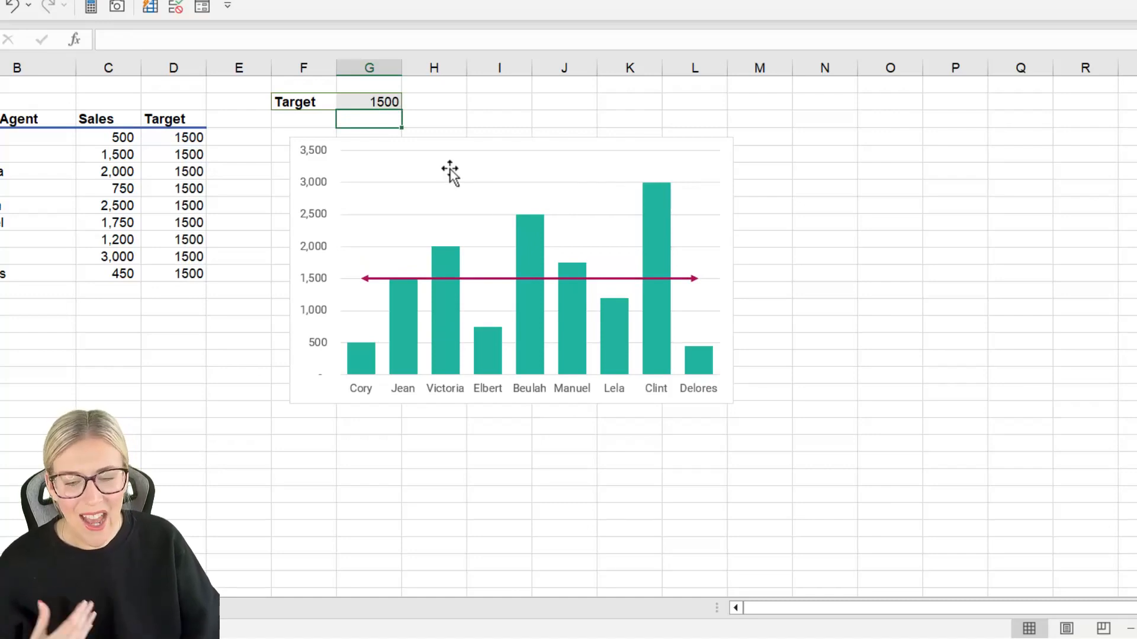
mouse_move(655, 293)
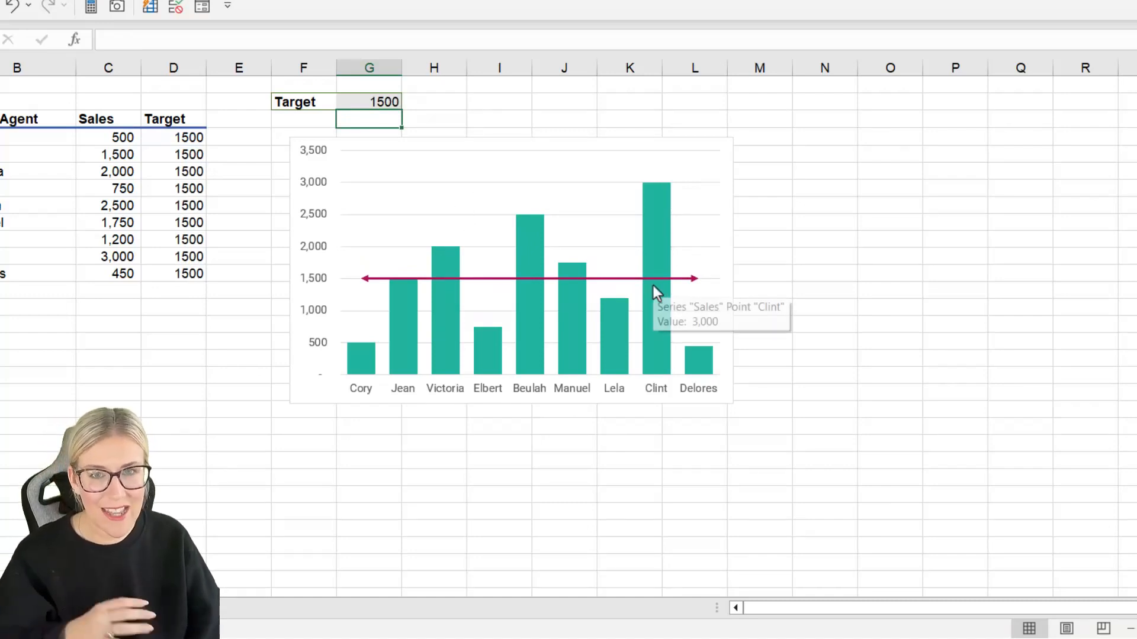
mouse_move(545, 297)
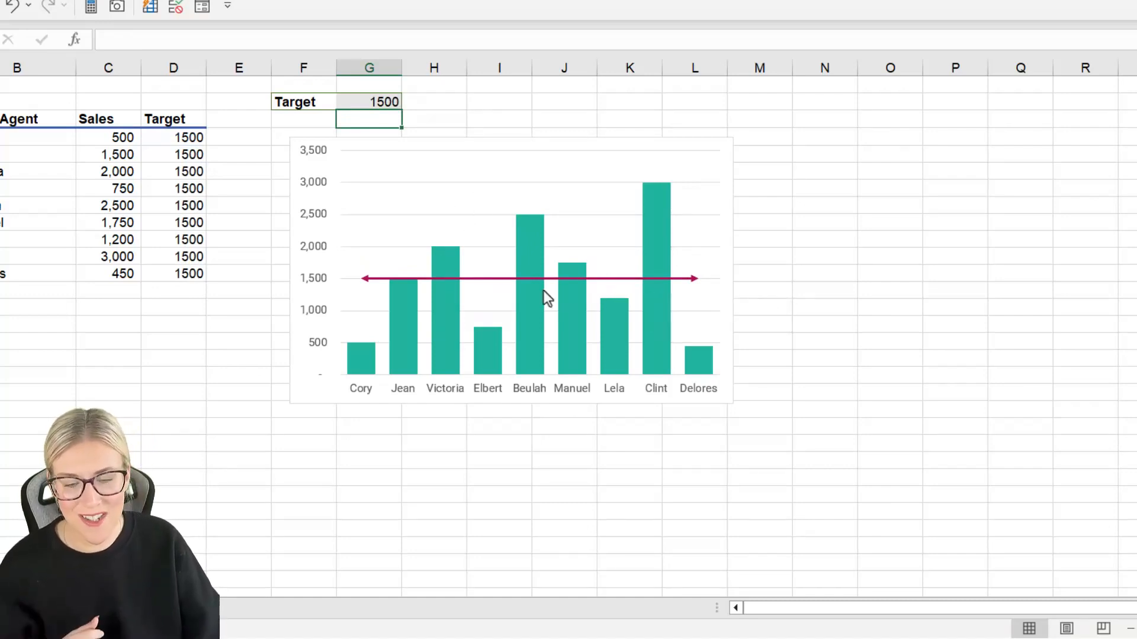
mouse_move(478, 284)
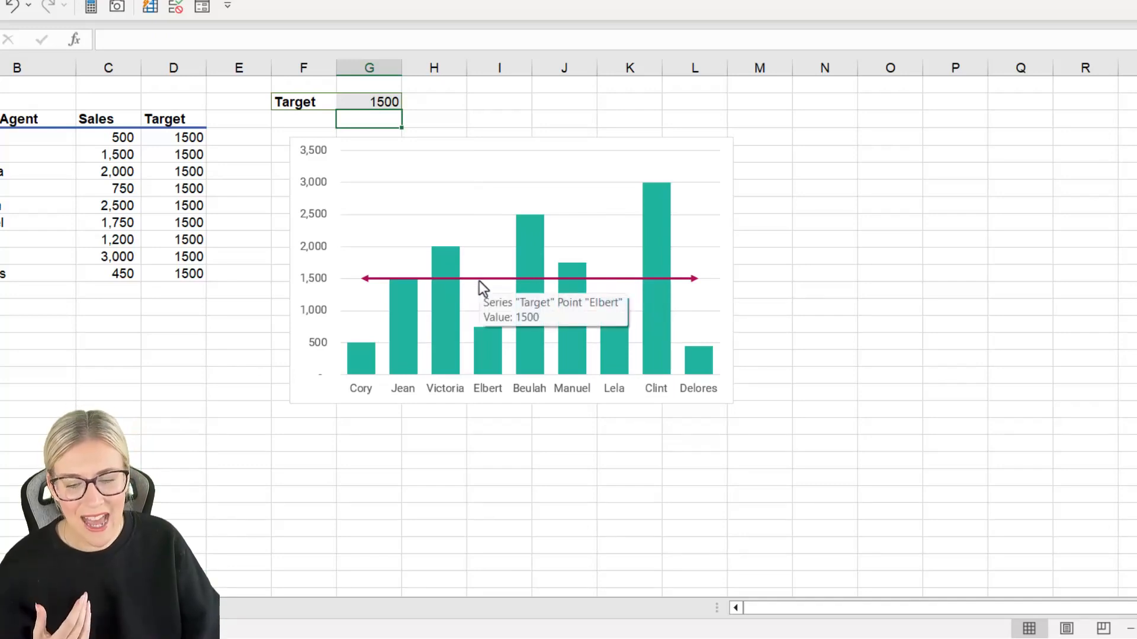
Step: Add data labels reading 1500 along the target line
right_click(482, 279)
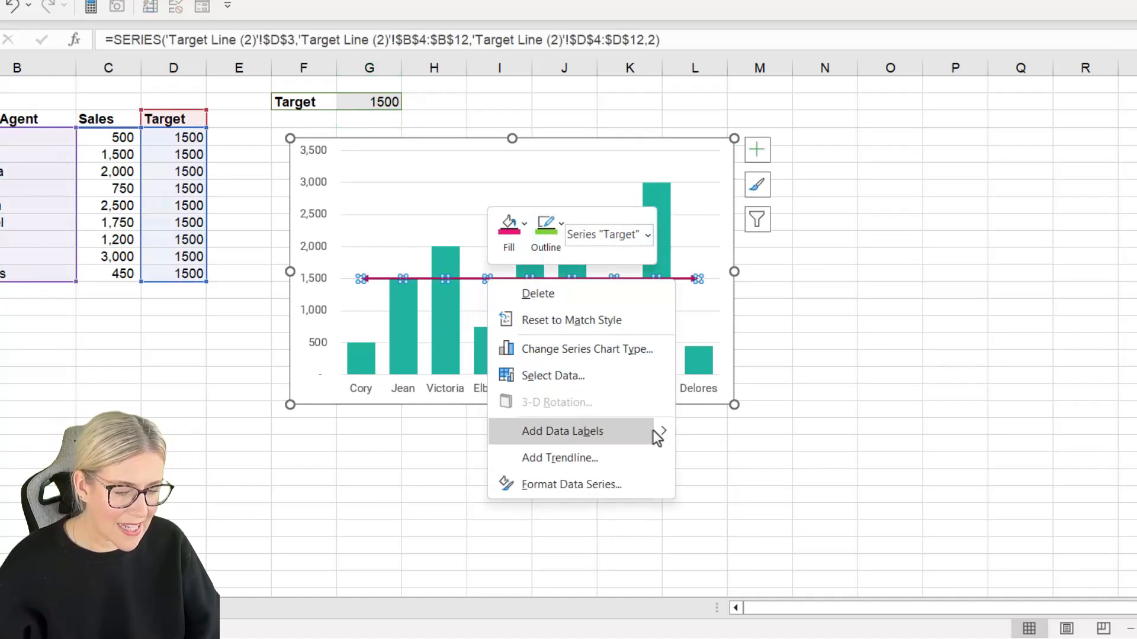
click(562, 431)
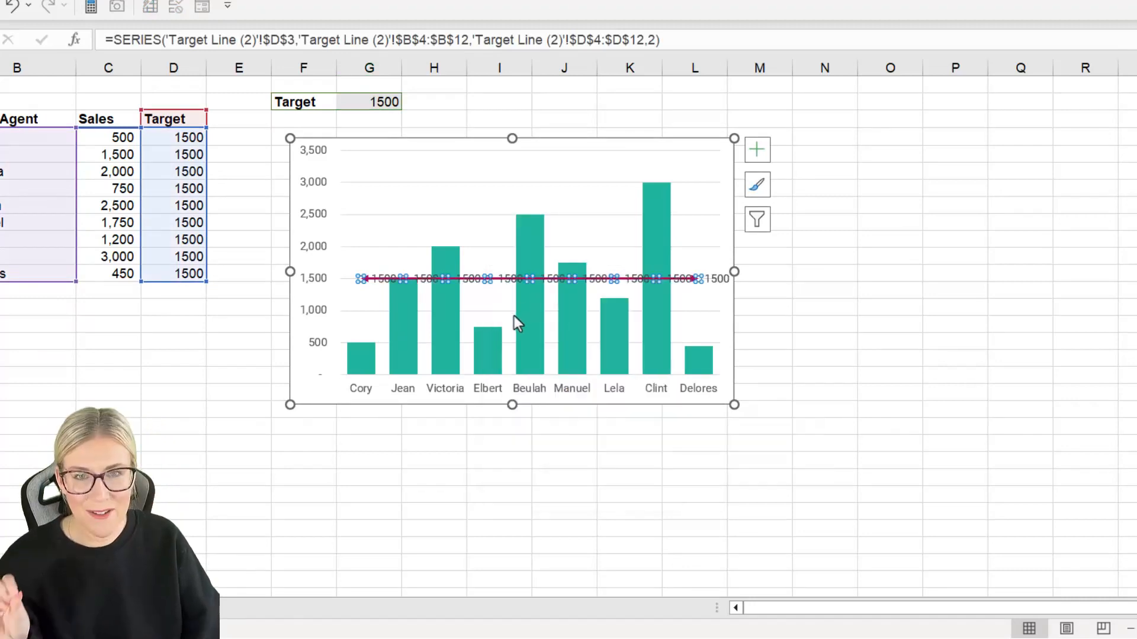
mouse_move(471, 296)
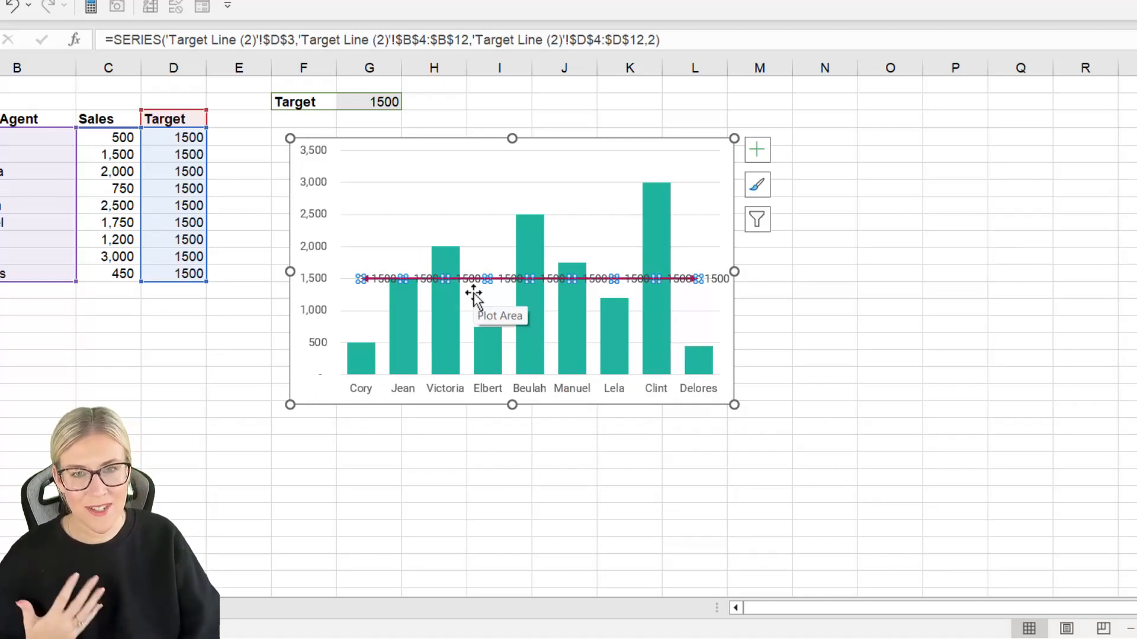
Step: Source the target line's label text from cell $F$2 with leader lines turned off
right_click(471, 280)
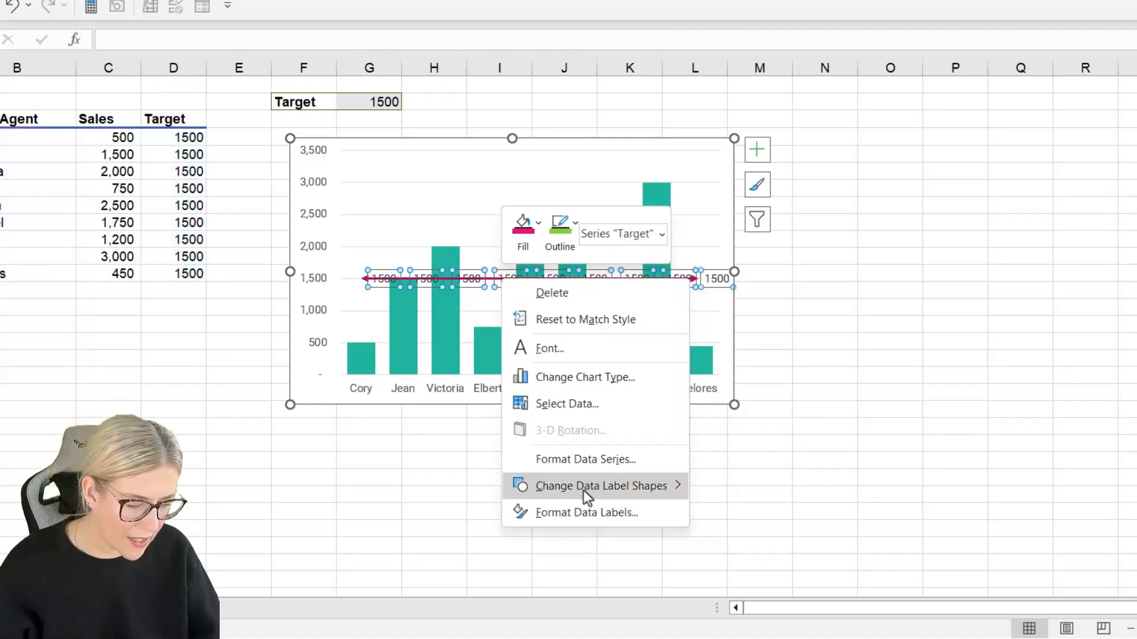
mouse_move(586, 512)
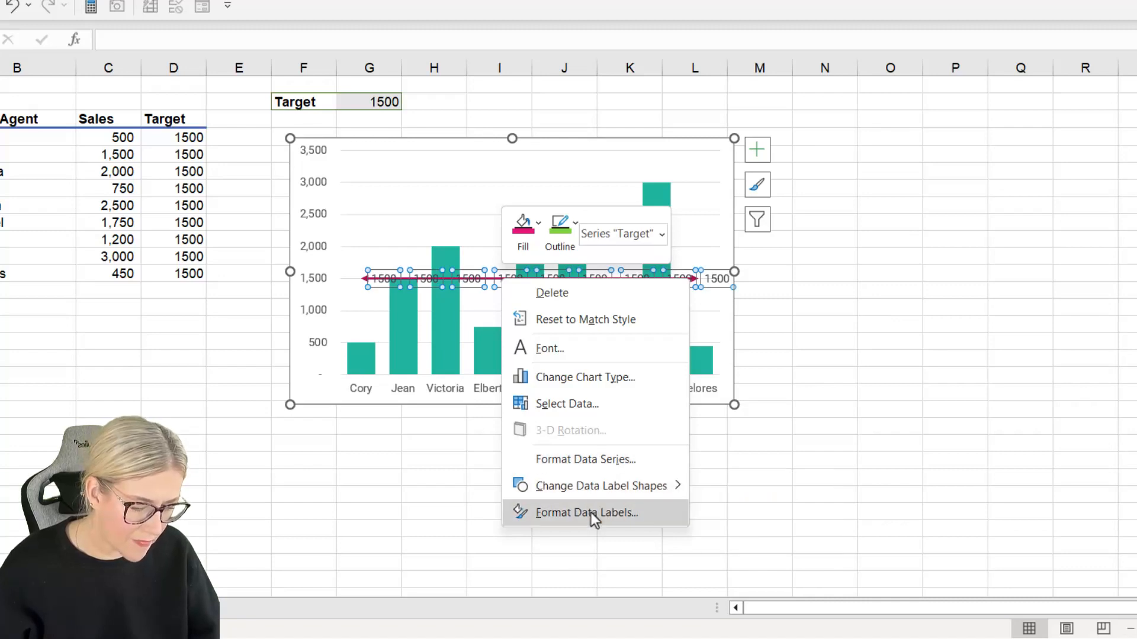
click(586, 512)
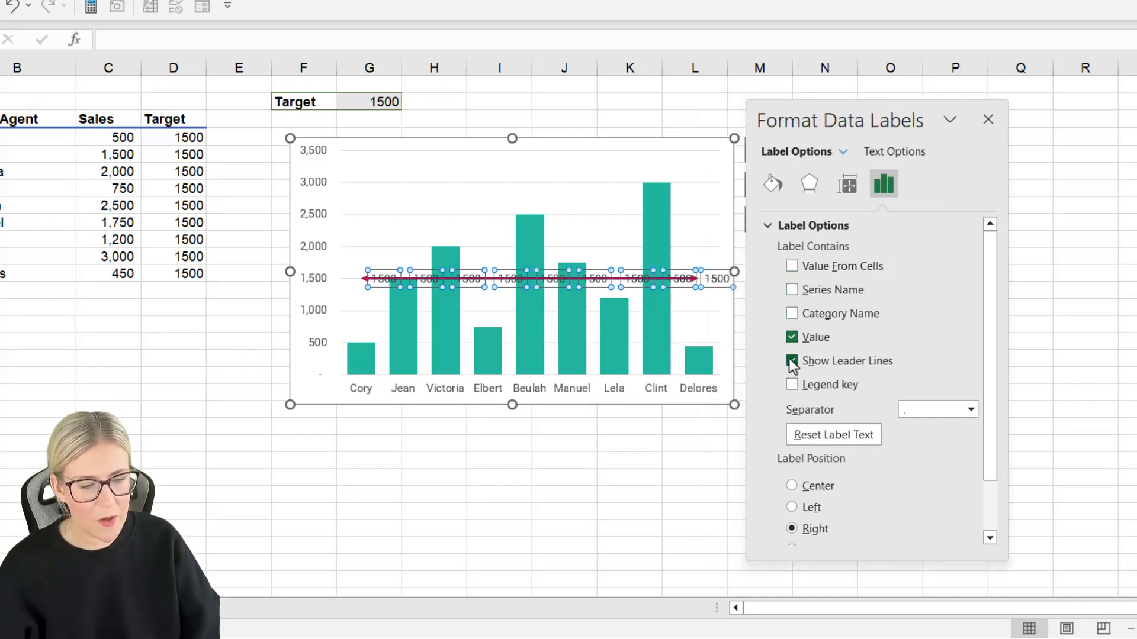
click(792, 361)
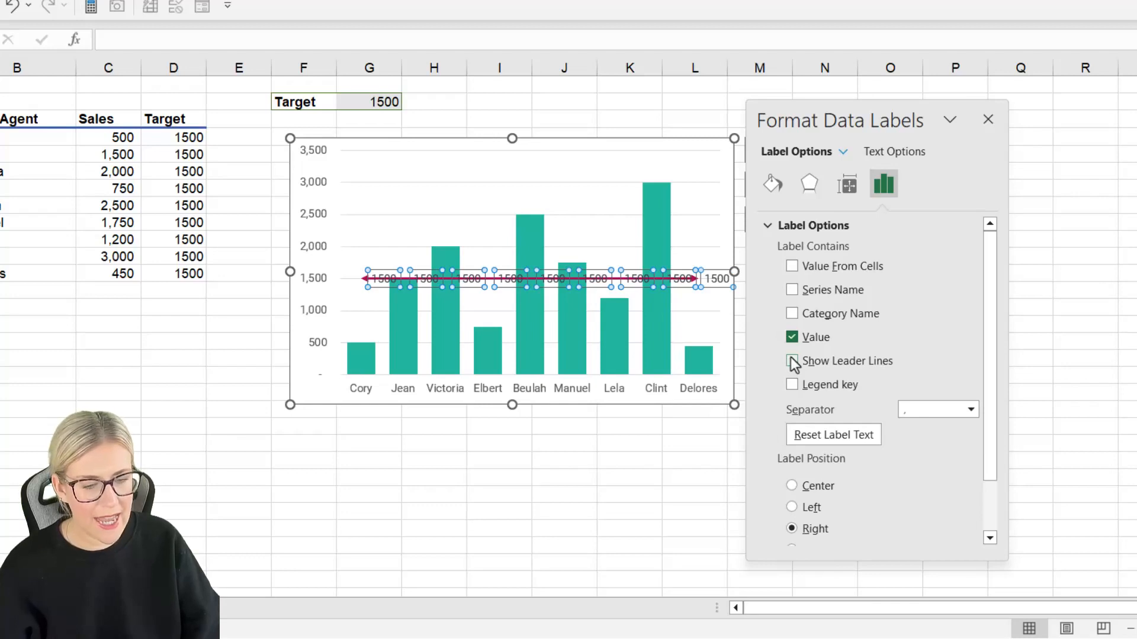
click(793, 266)
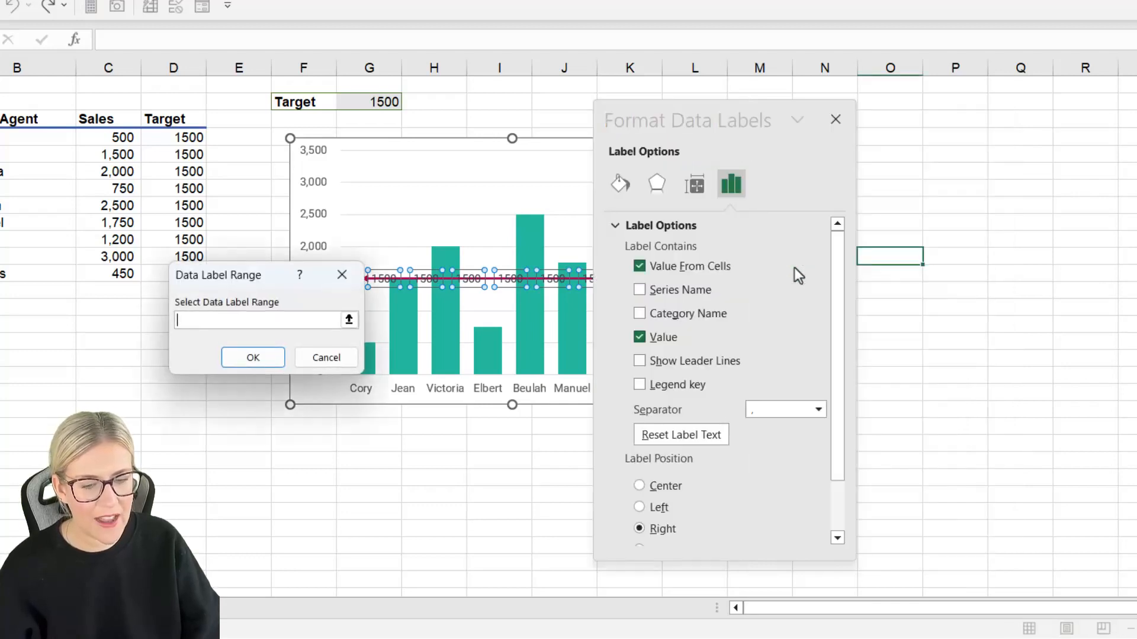
click(261, 320)
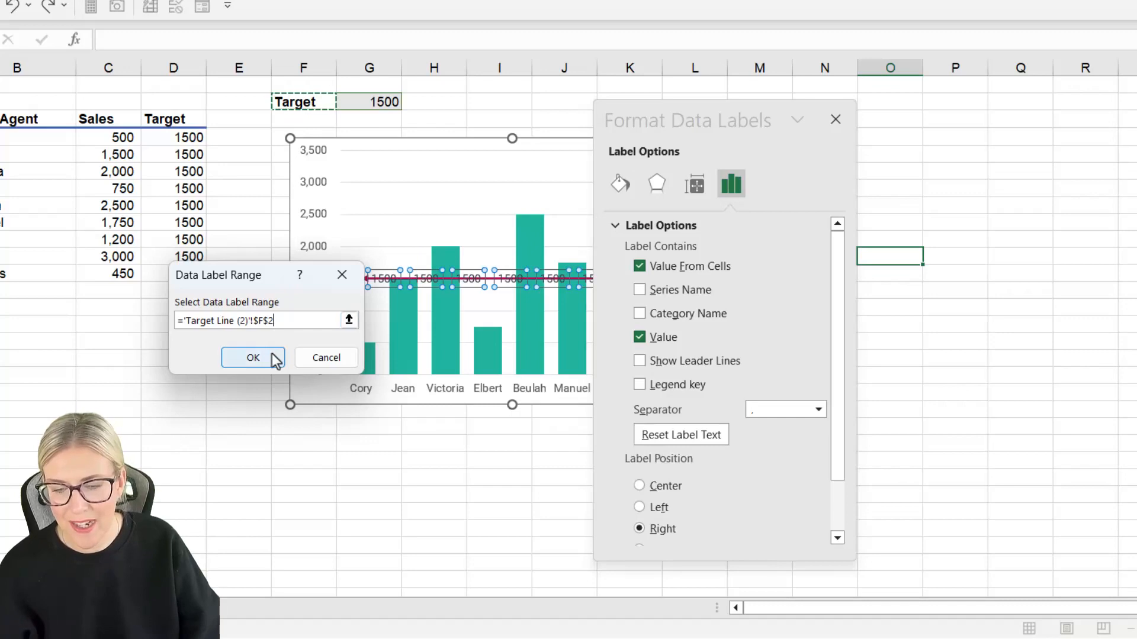
click(252, 357)
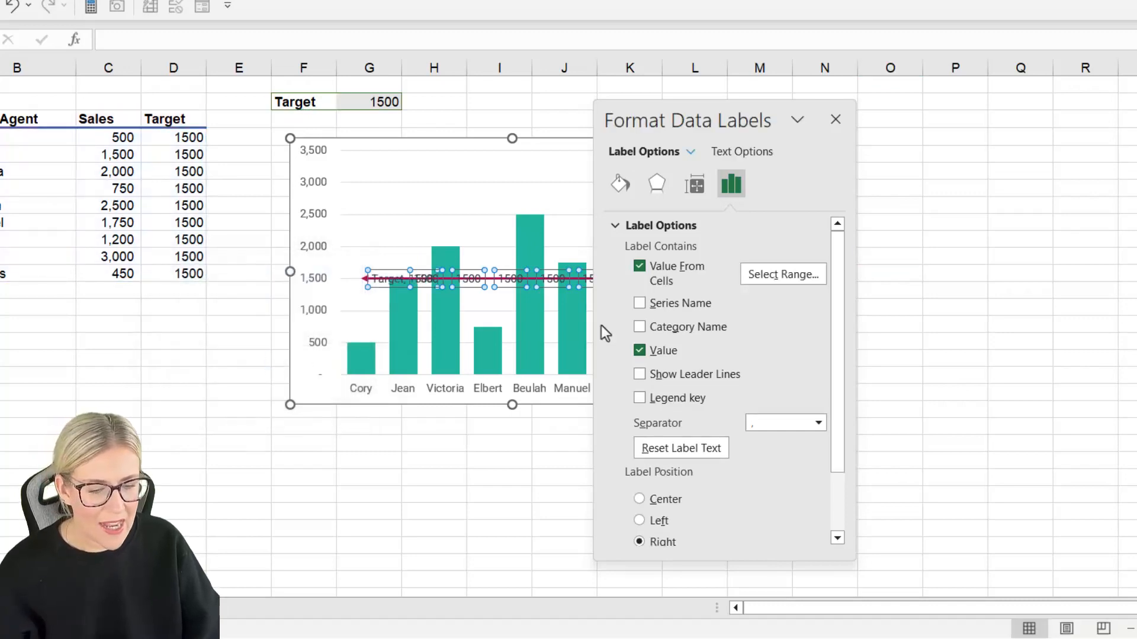
Step: Drop the 1500 value from the labels and position the Target label above the line
click(639, 351)
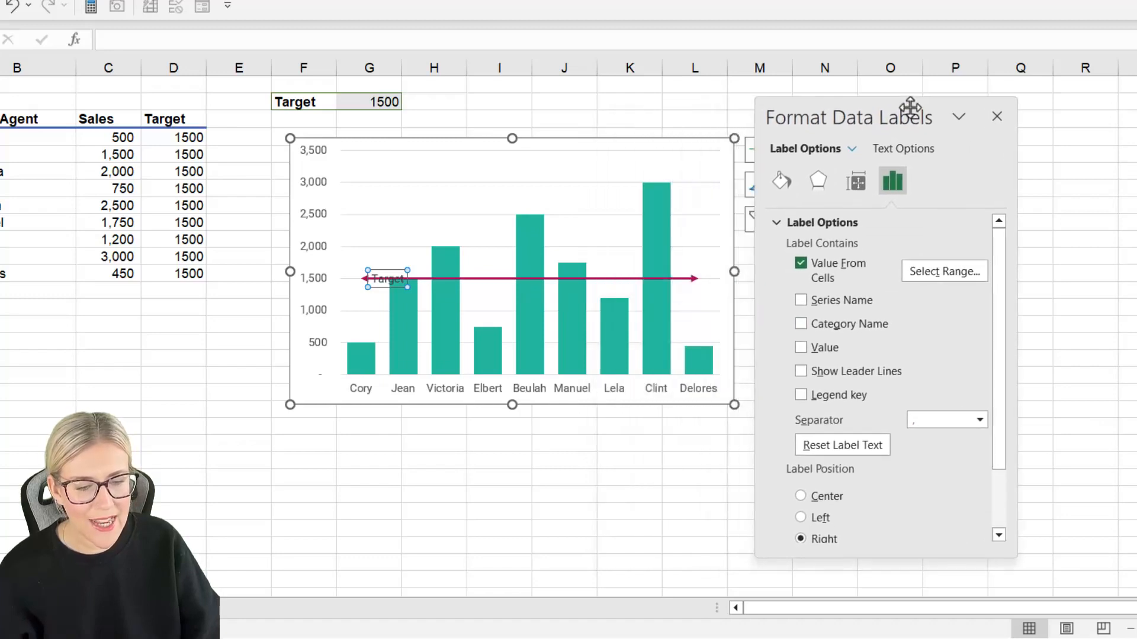
mouse_move(399, 283)
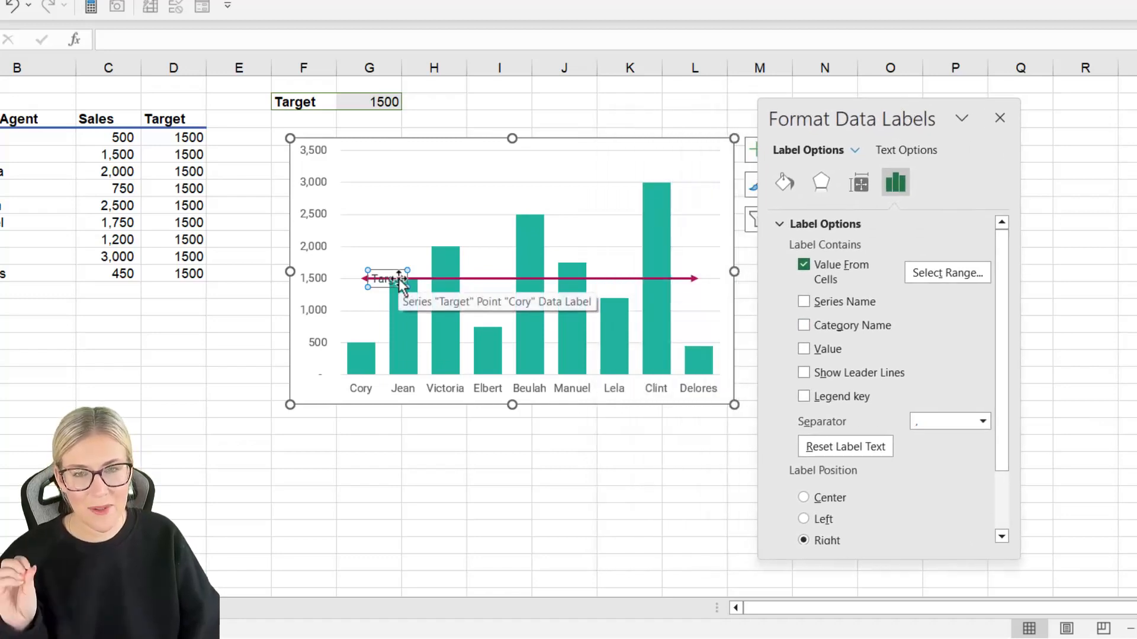
mouse_move(919, 343)
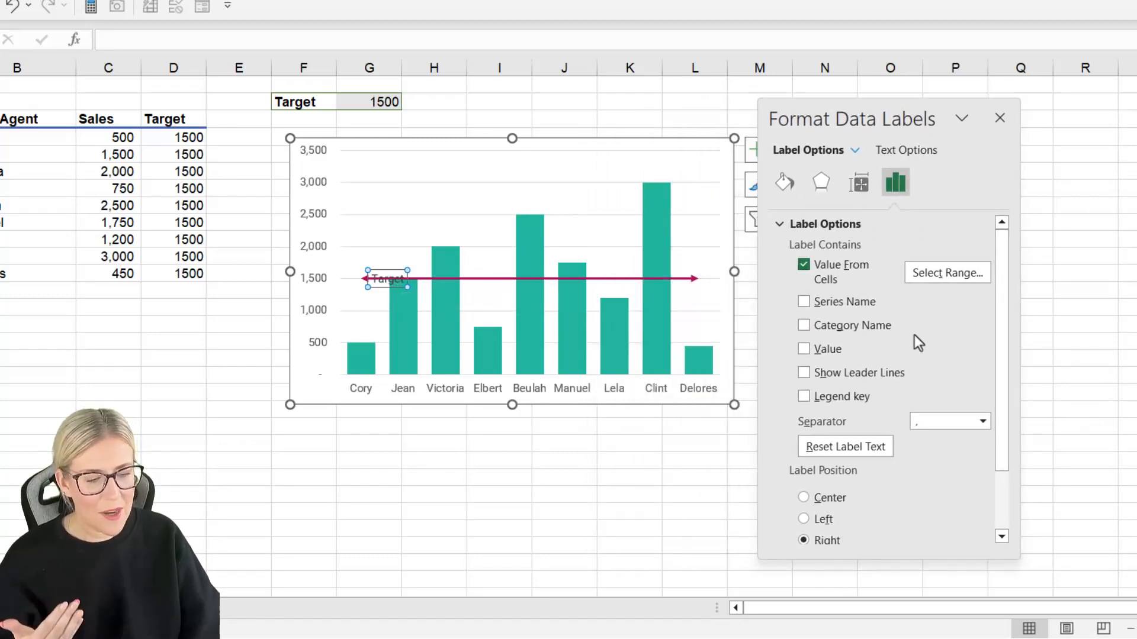
scroll(down, 3)
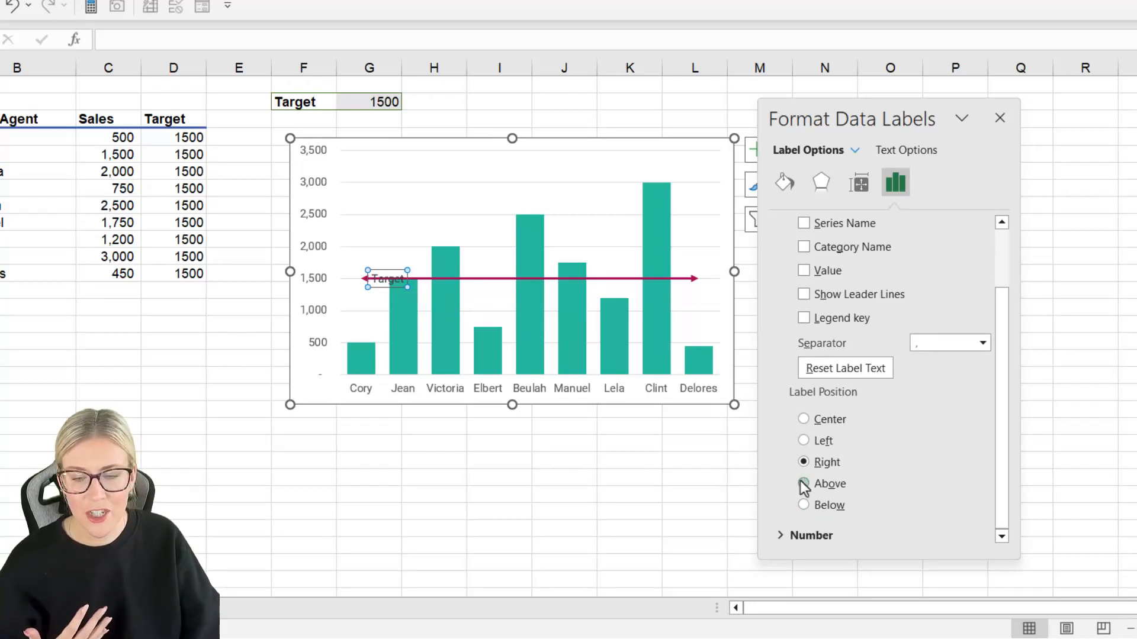
click(803, 483)
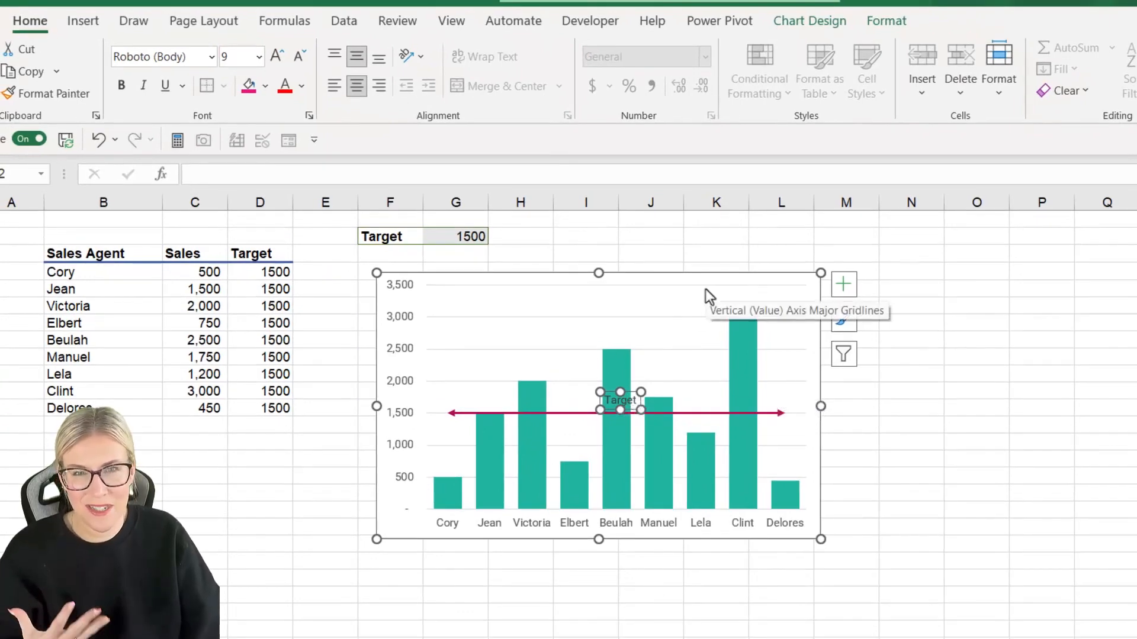
Step: Give the Target label a solid shape fill and a dark outline, then deselect the chart
click(886, 20)
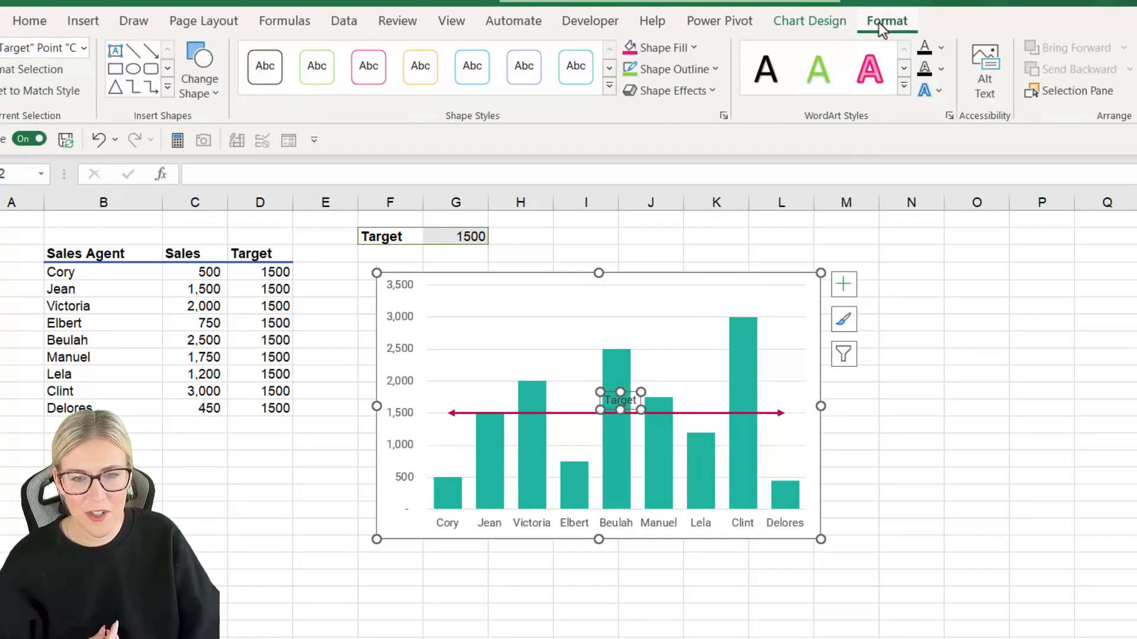
click(658, 48)
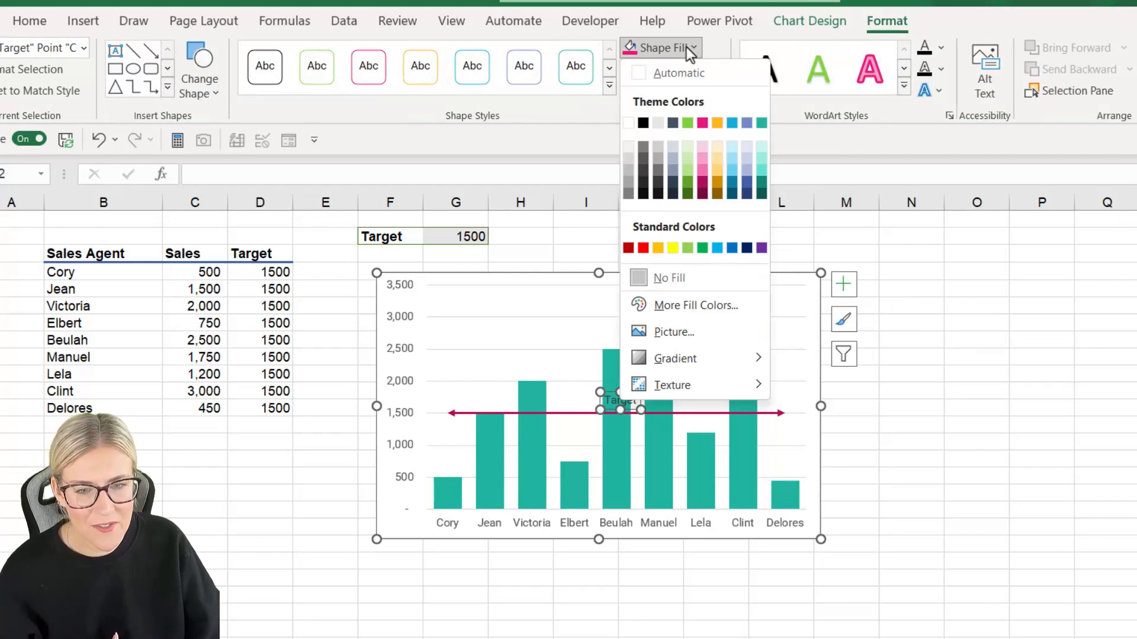
click(660, 47)
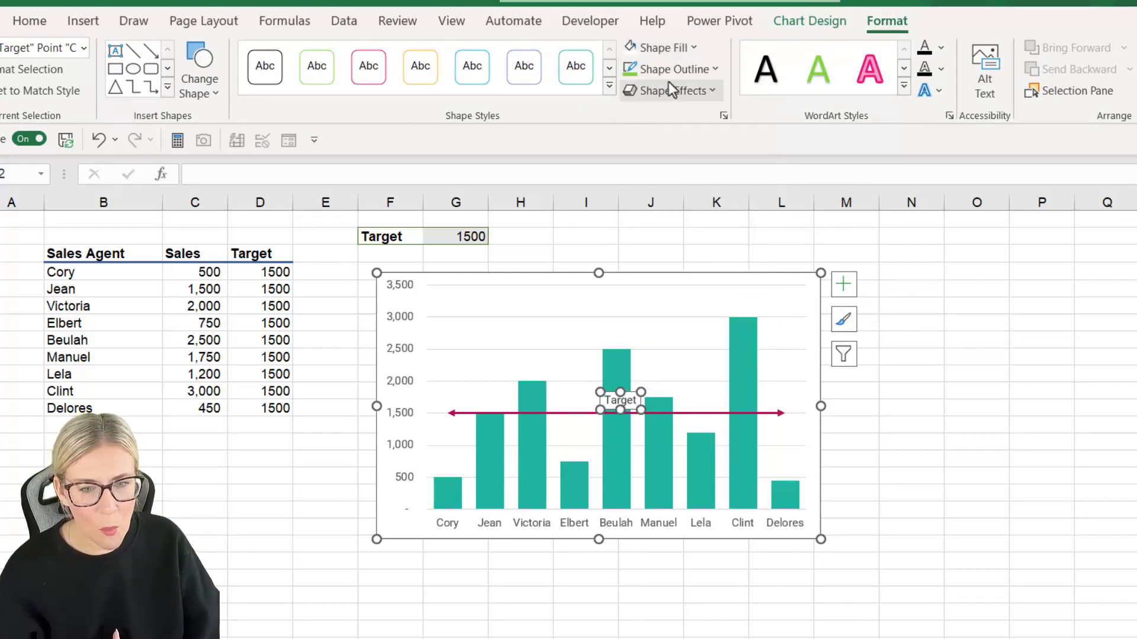
click(673, 68)
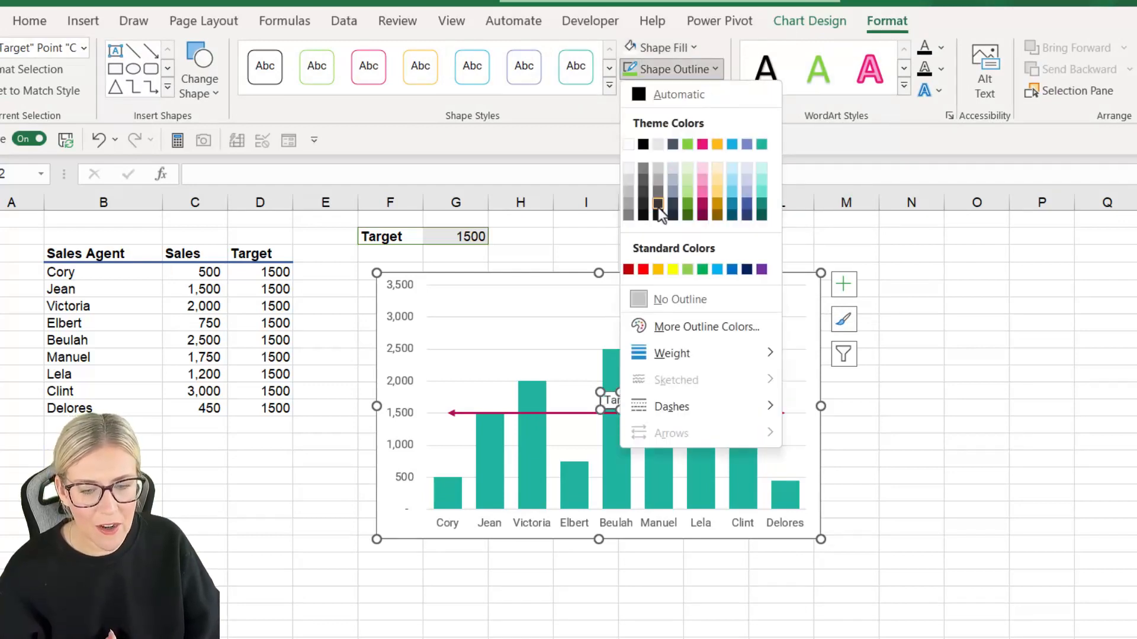
mouse_move(701, 203)
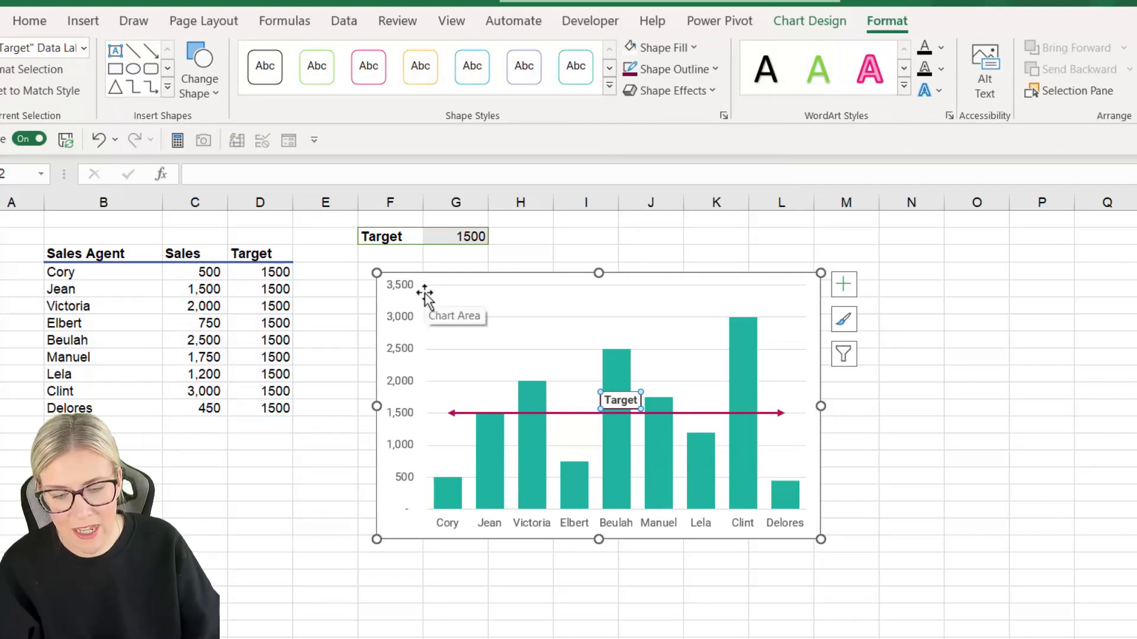
click(910, 407)
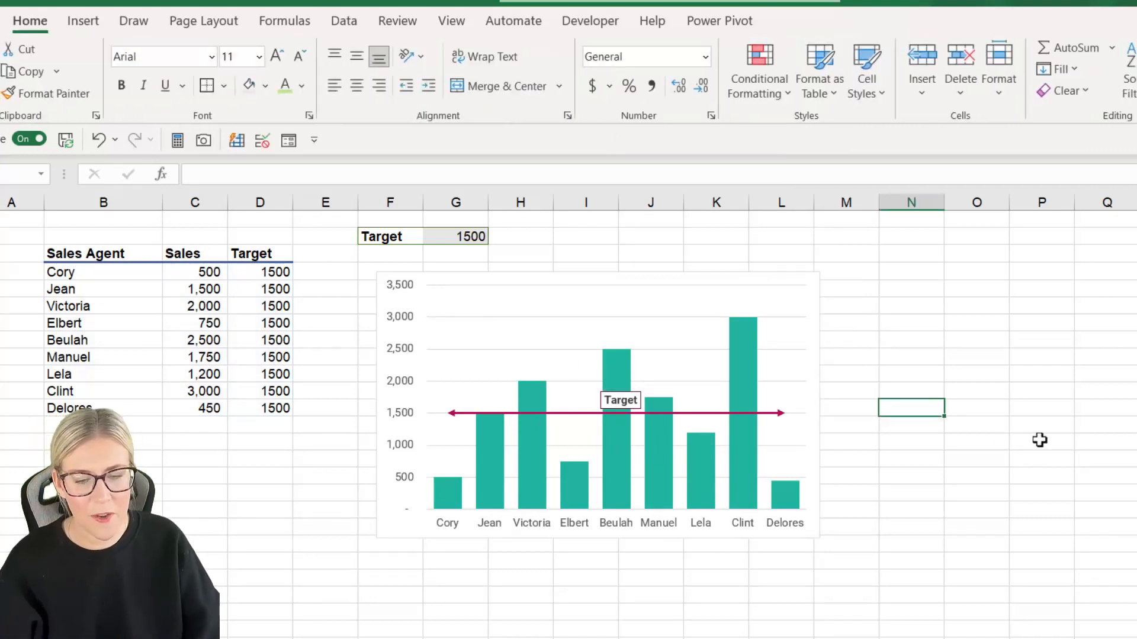
Step: Test the linked line by setting G2 to 2000 and then 500
click(455, 236)
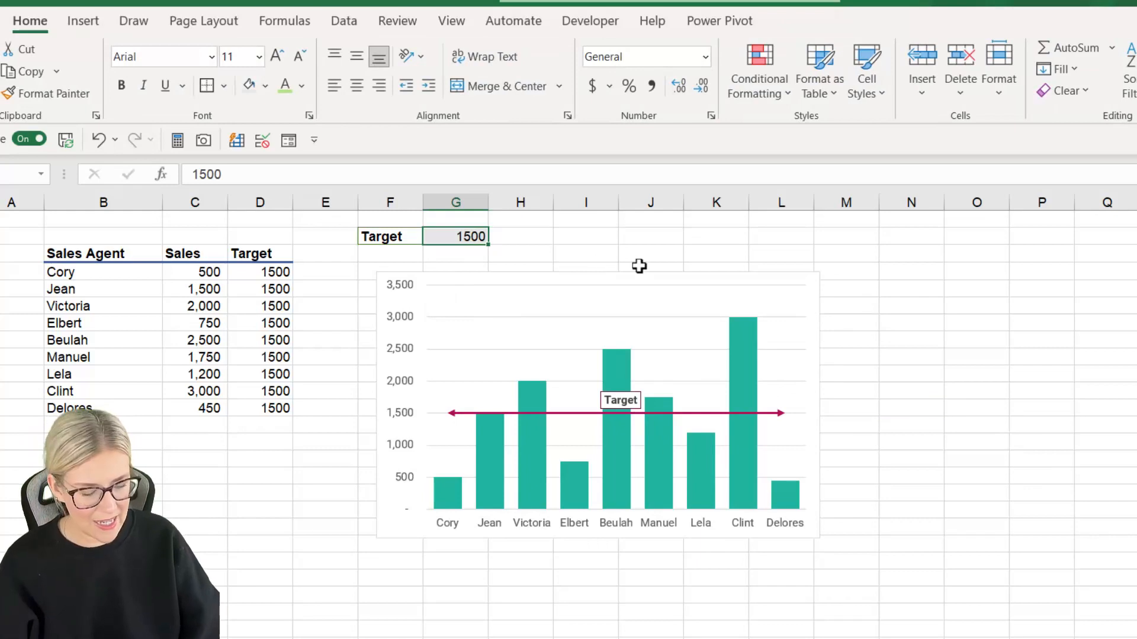
text(2000)
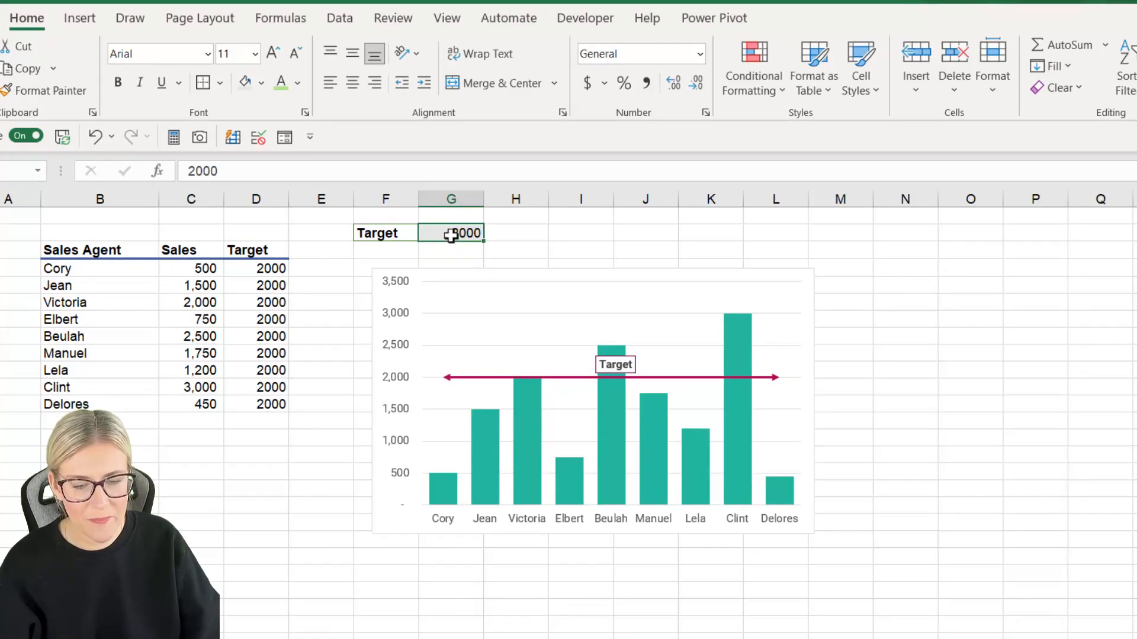
text(500)
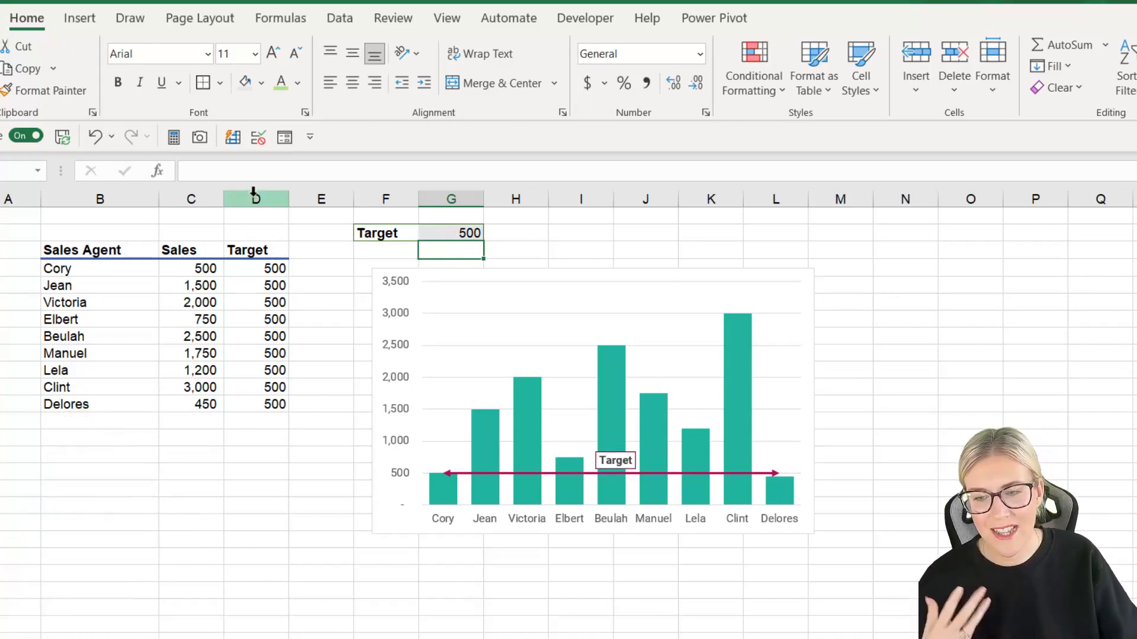
click(255, 198)
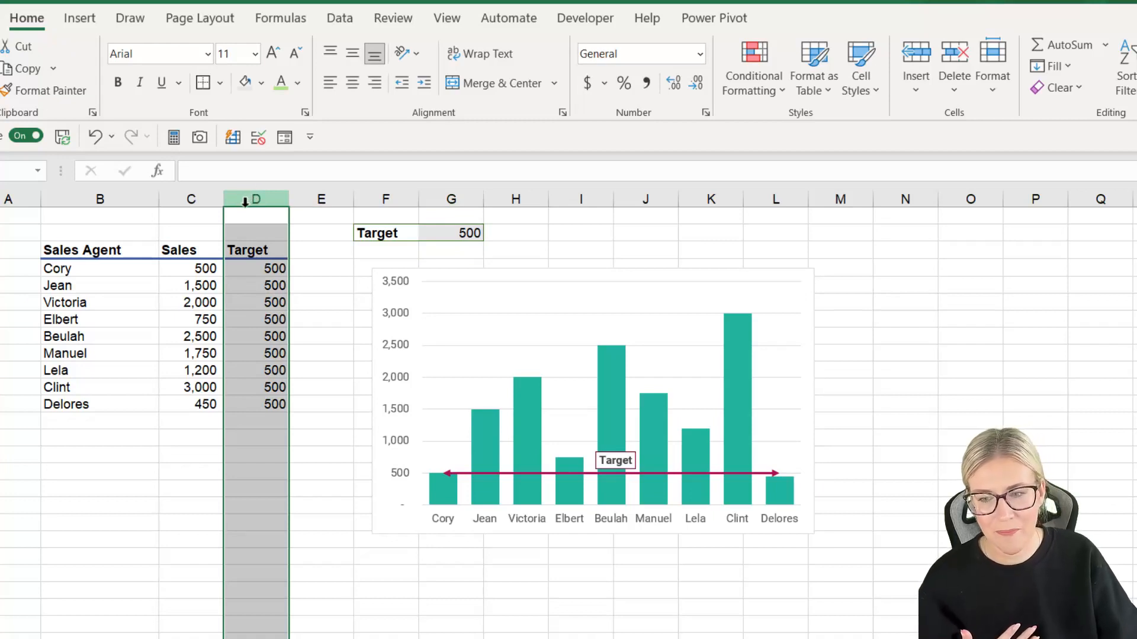
right_click(256, 199)
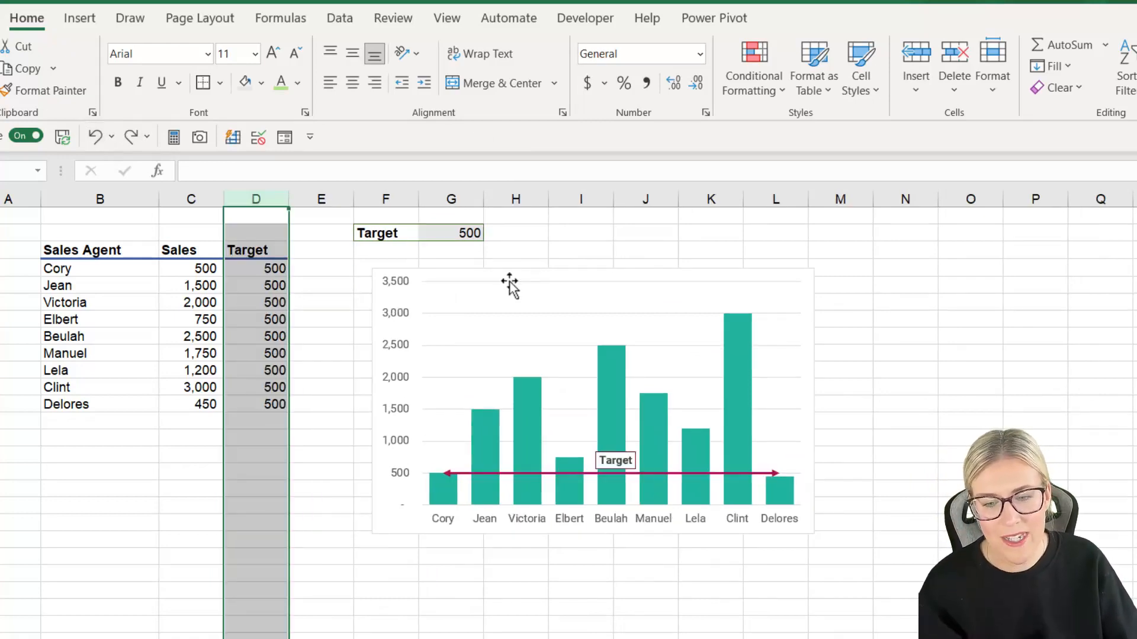
Step: Enable 'Show data in hidden rows and columns' in the chart's Hidden and Empty Cells settings
click(593, 399)
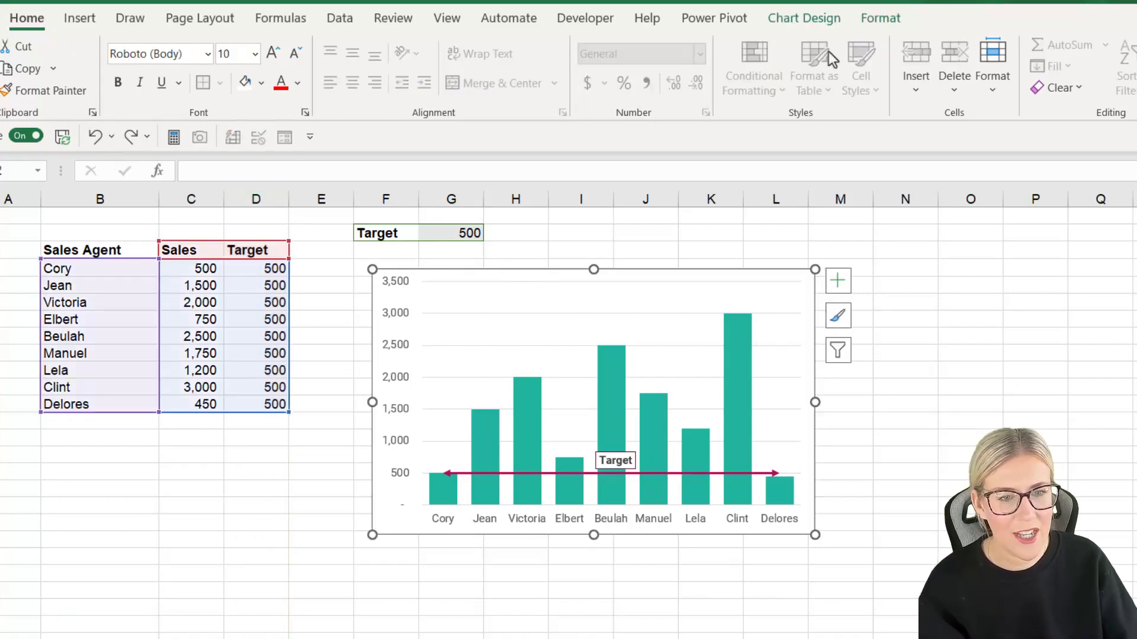
click(803, 18)
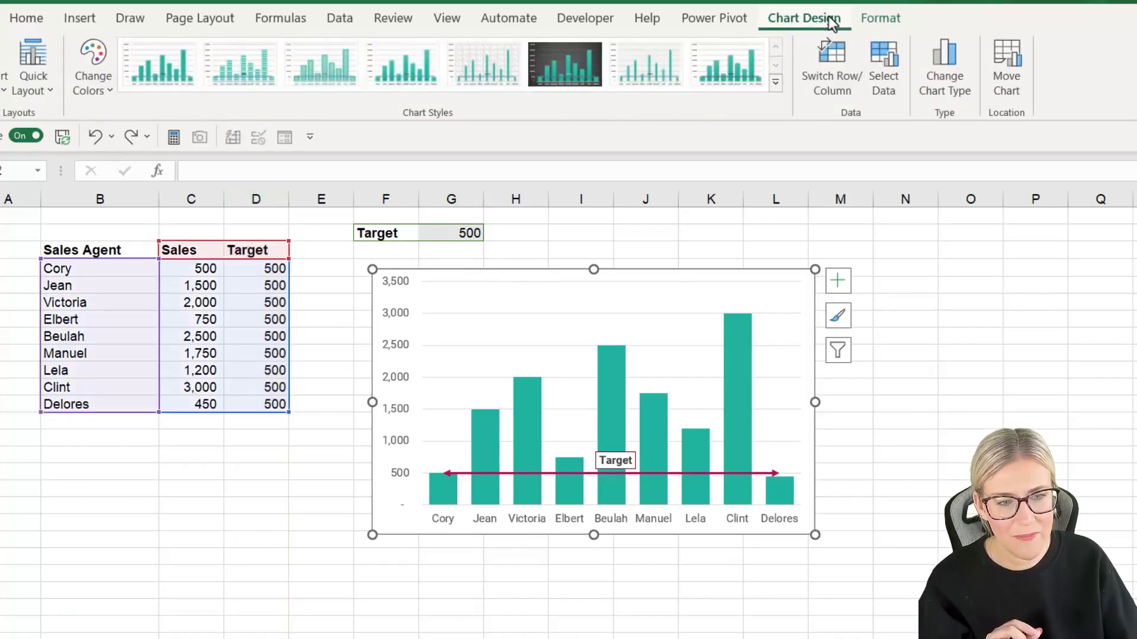
click(884, 65)
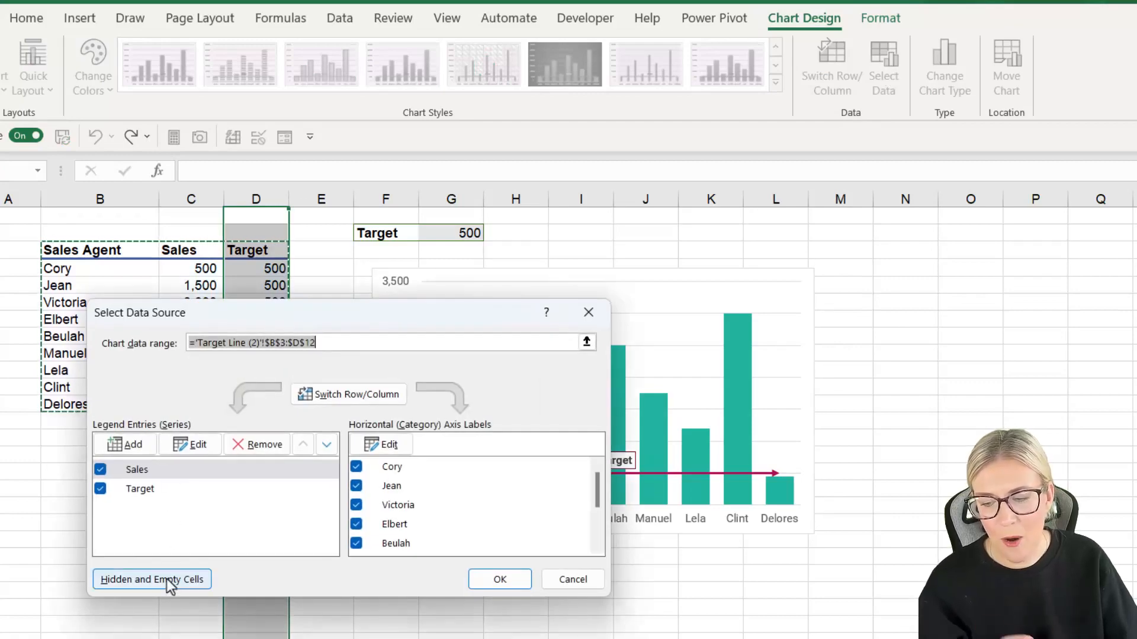
click(152, 579)
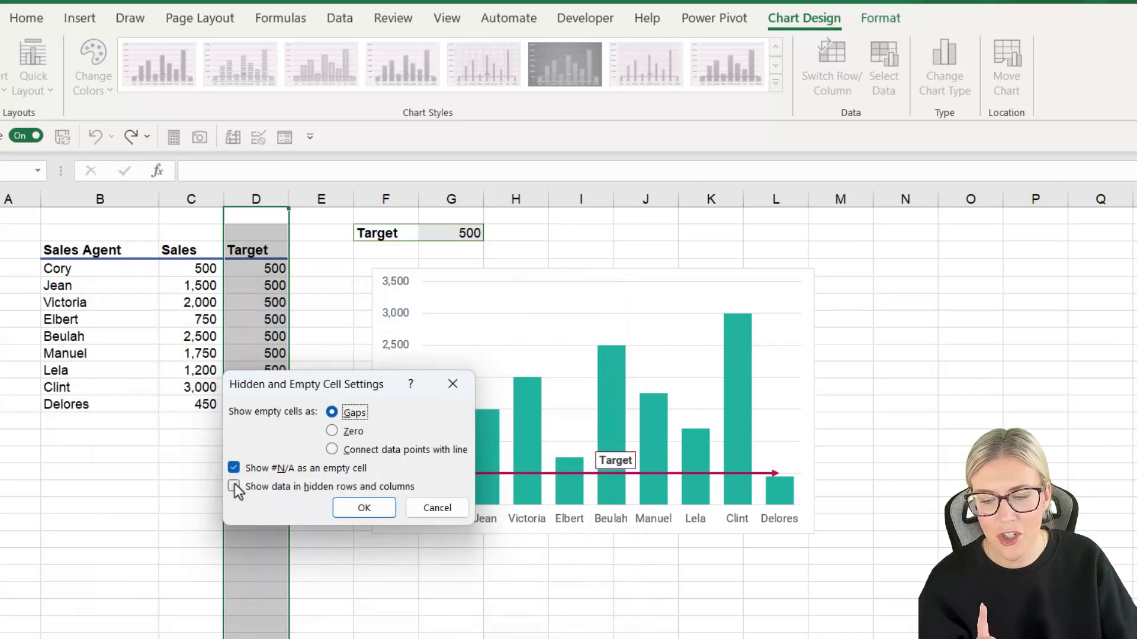
click(233, 487)
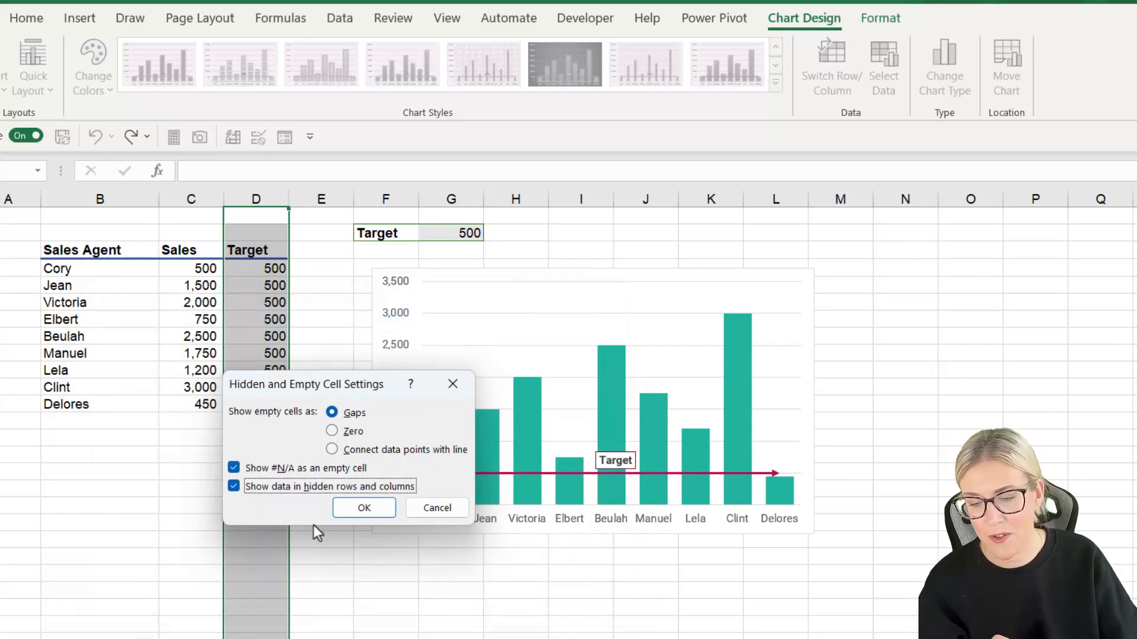
click(364, 508)
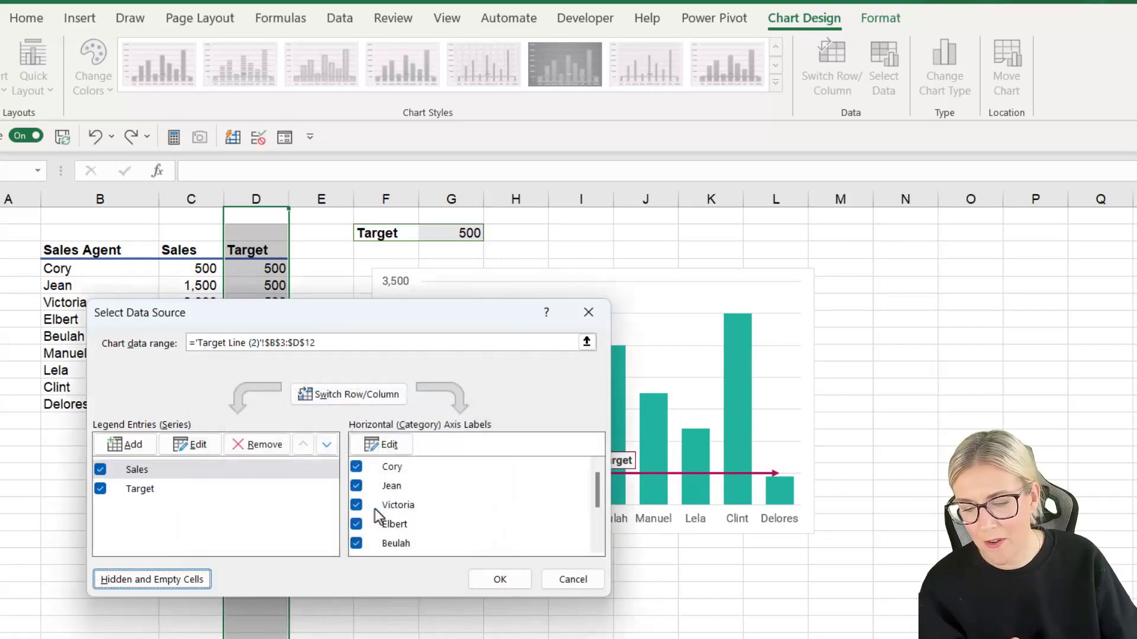
click(499, 579)
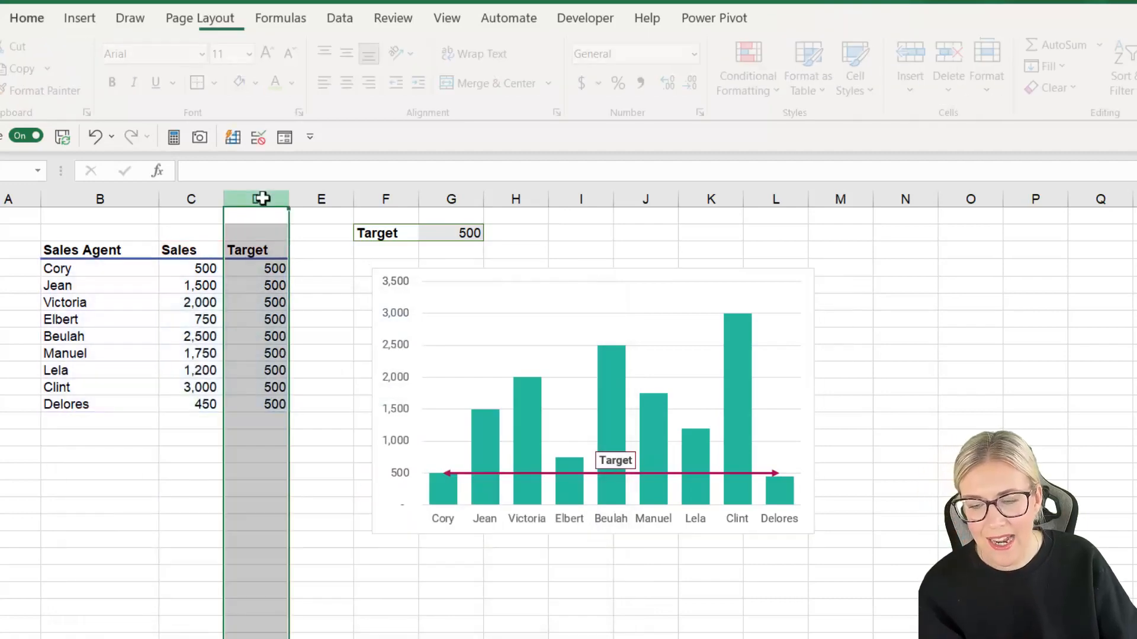